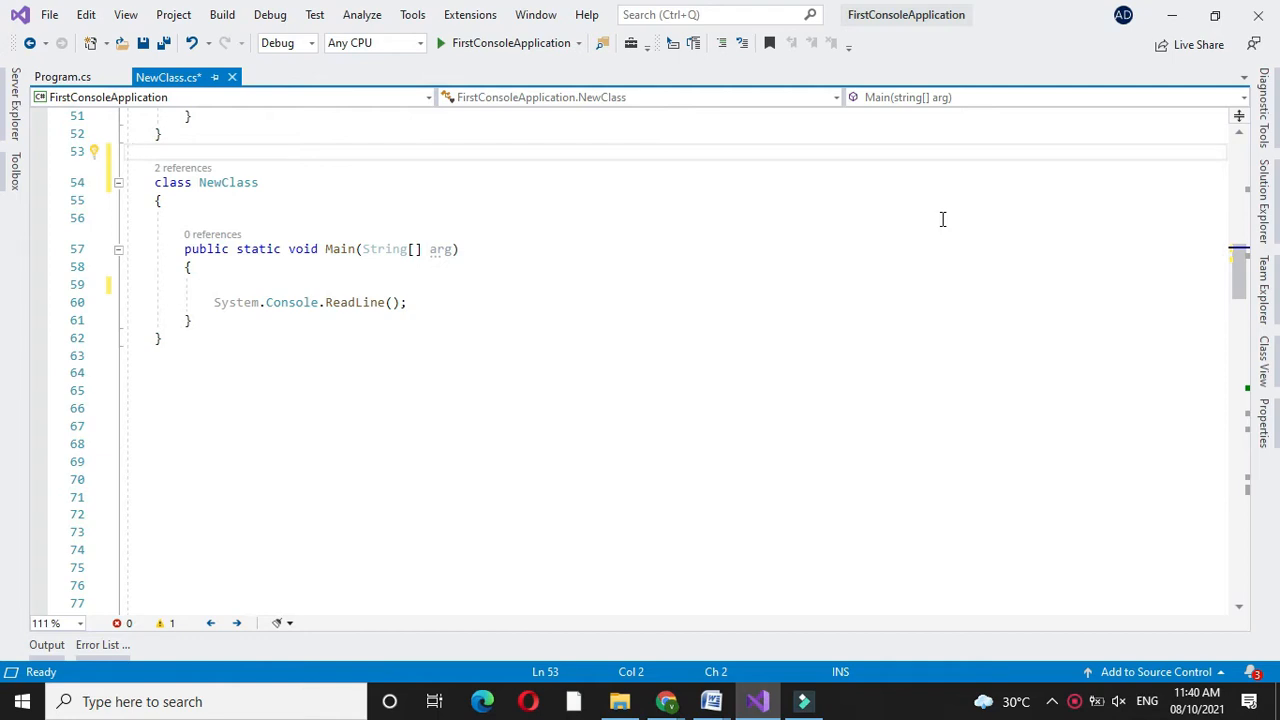
Write a // comment describing finding a number's square root without library functions, then begin a class keyword.
text(//)
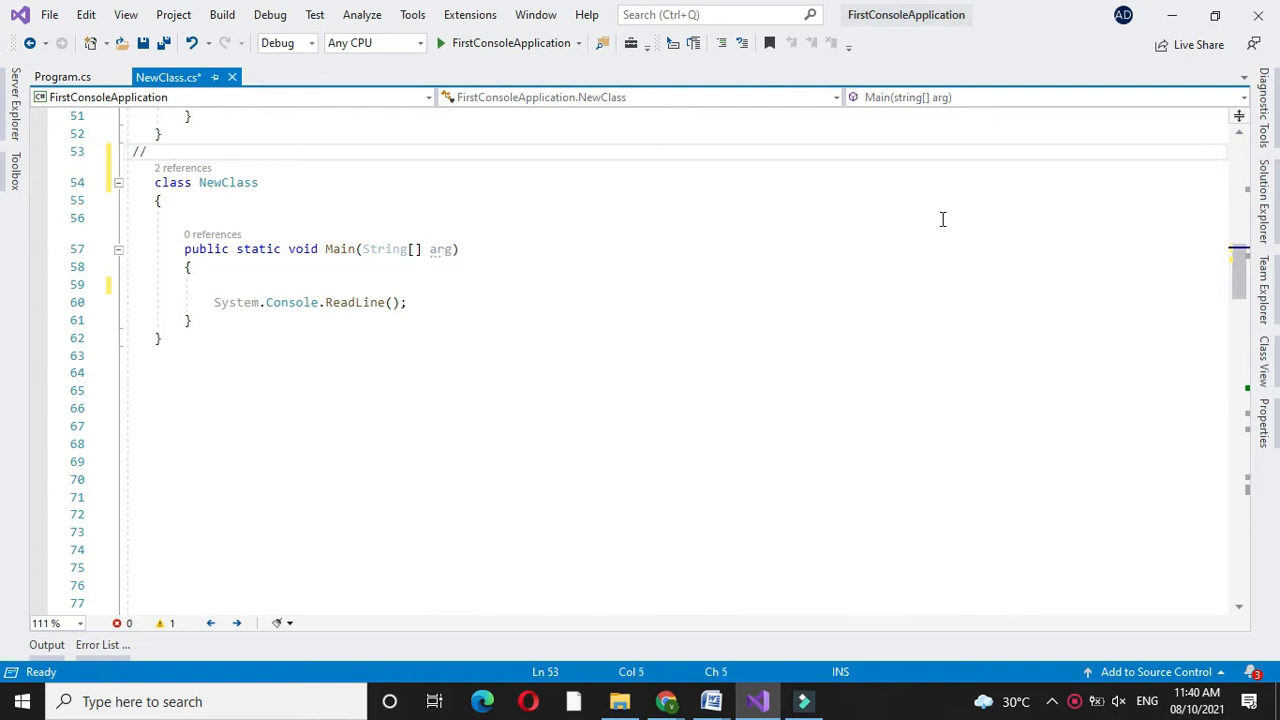
text(program to find square root)
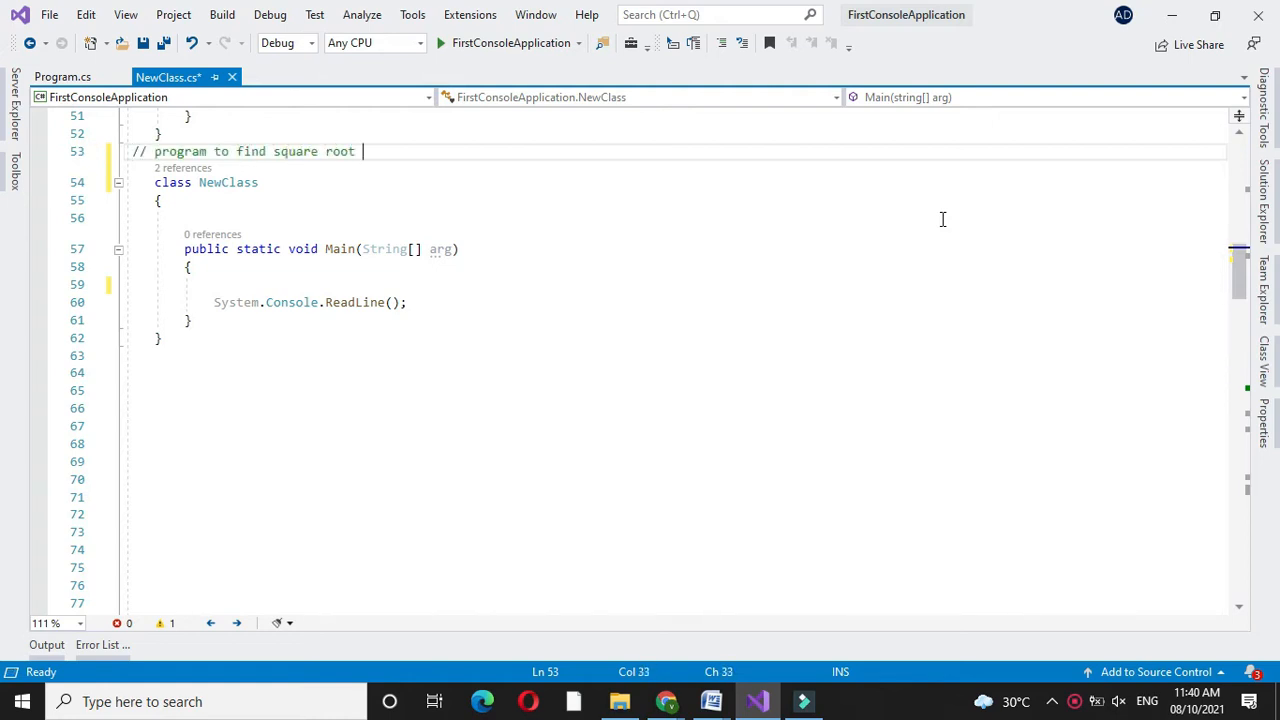
text(of a numner without using lib)
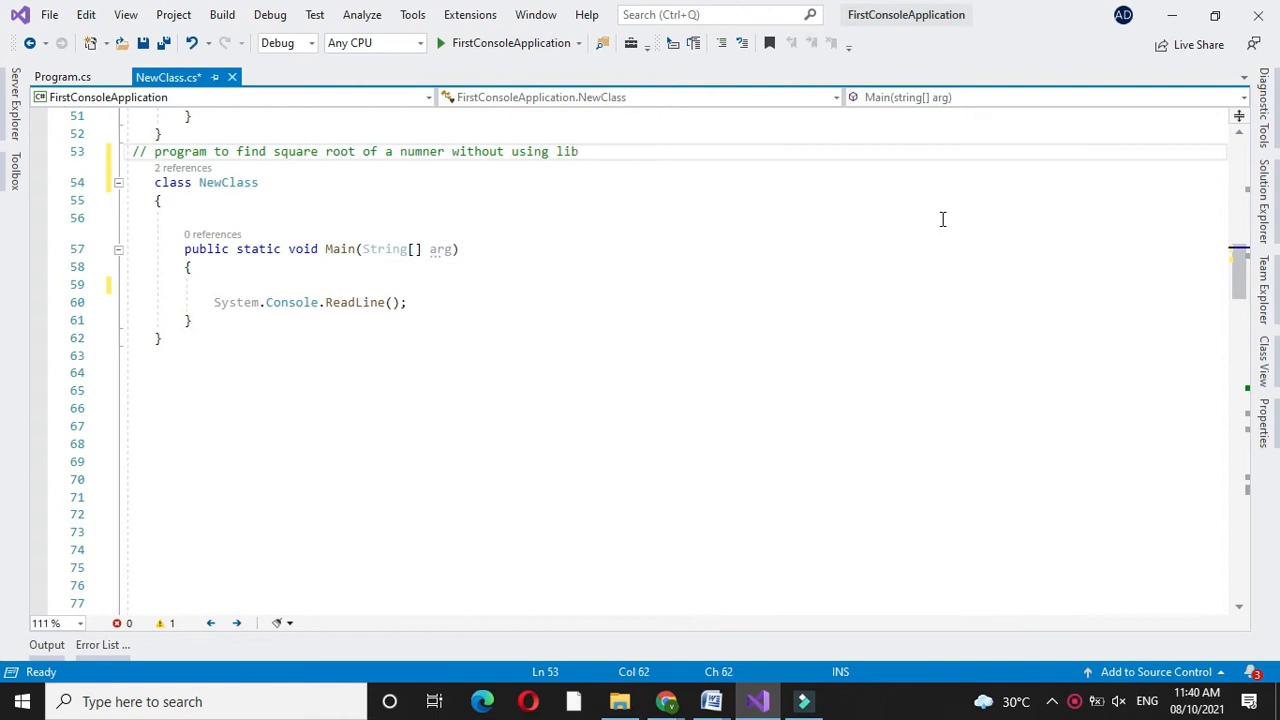
text(library function)
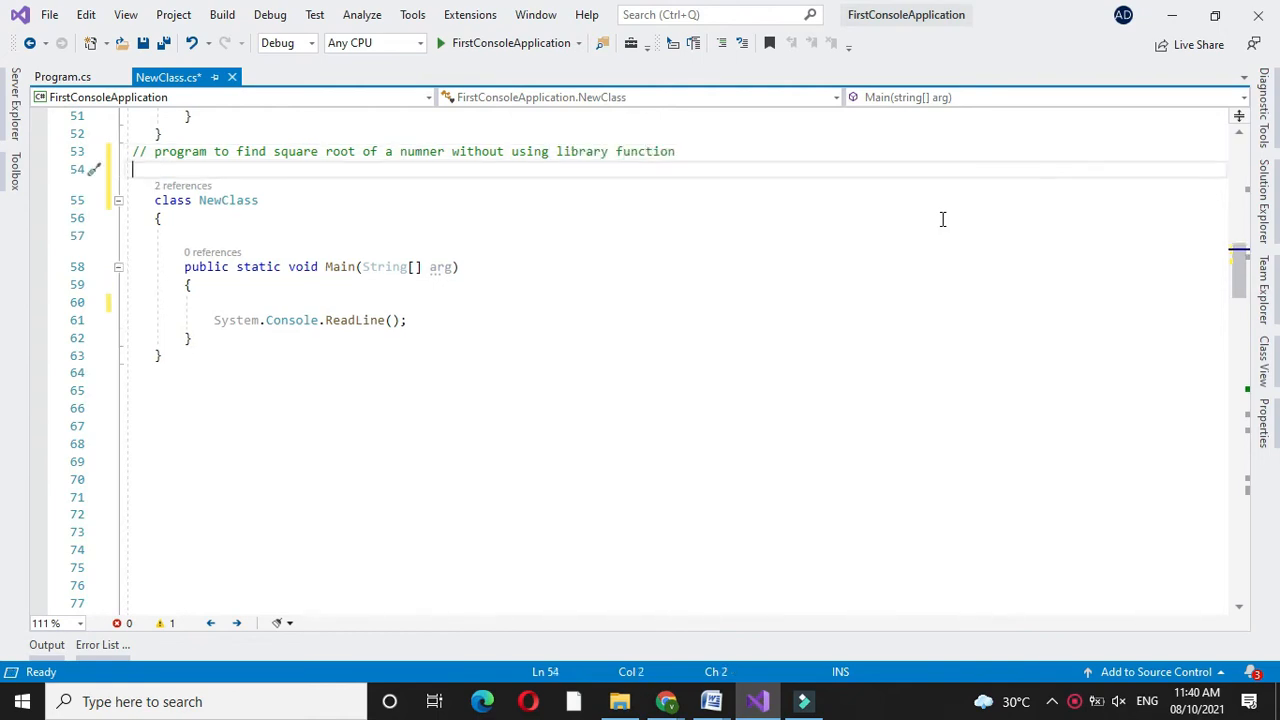
text(class)
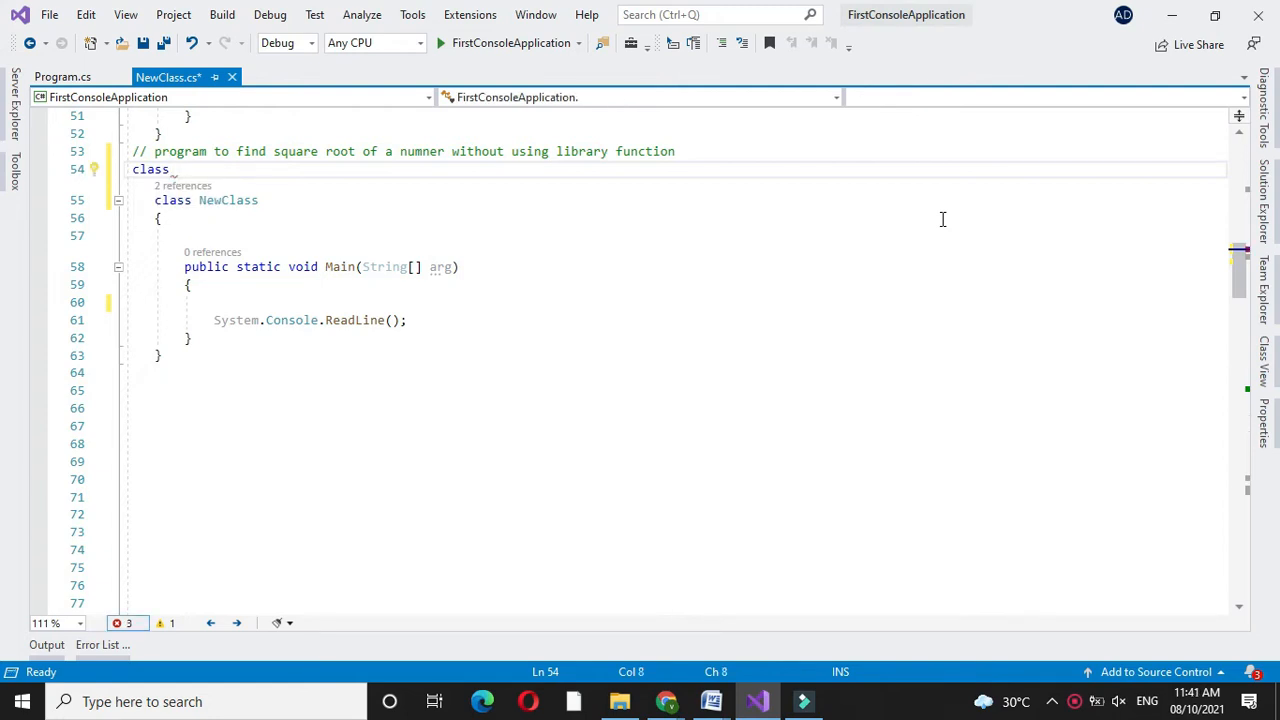
Declare class SqrtRoot with an int n field and a constructor assigning this.n = n.
text(SqrtRoot)
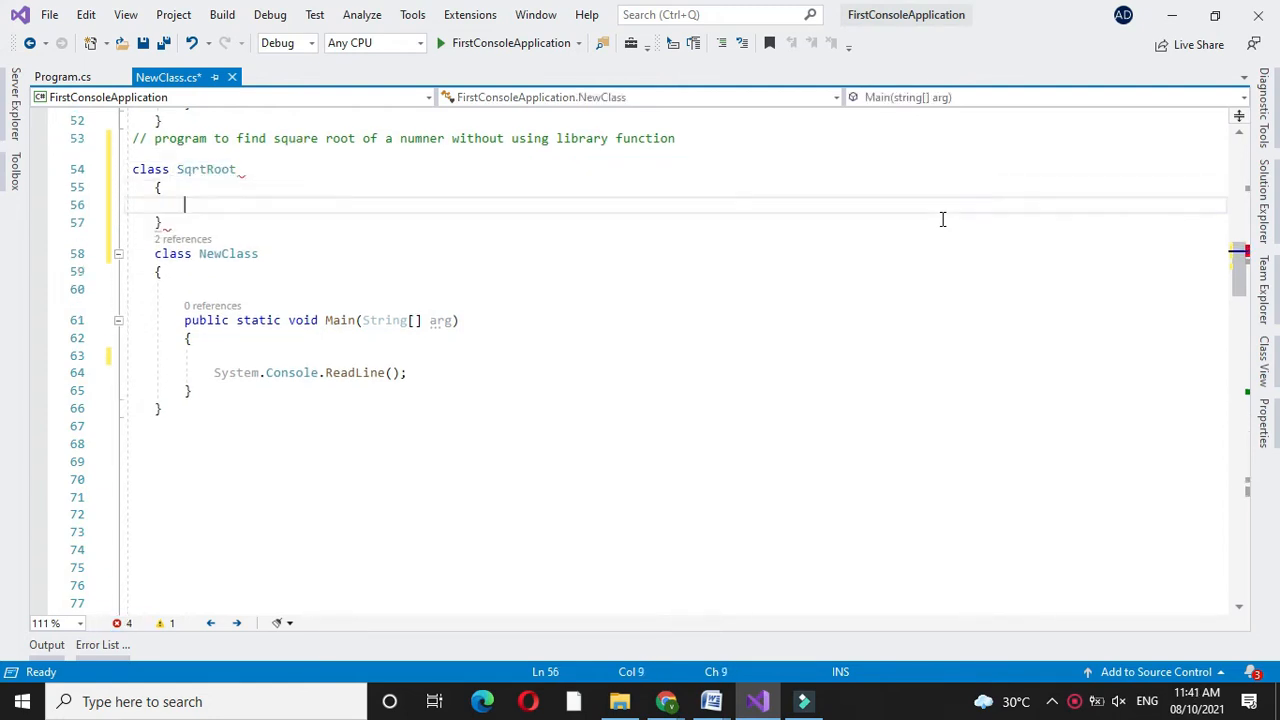
text(int n)
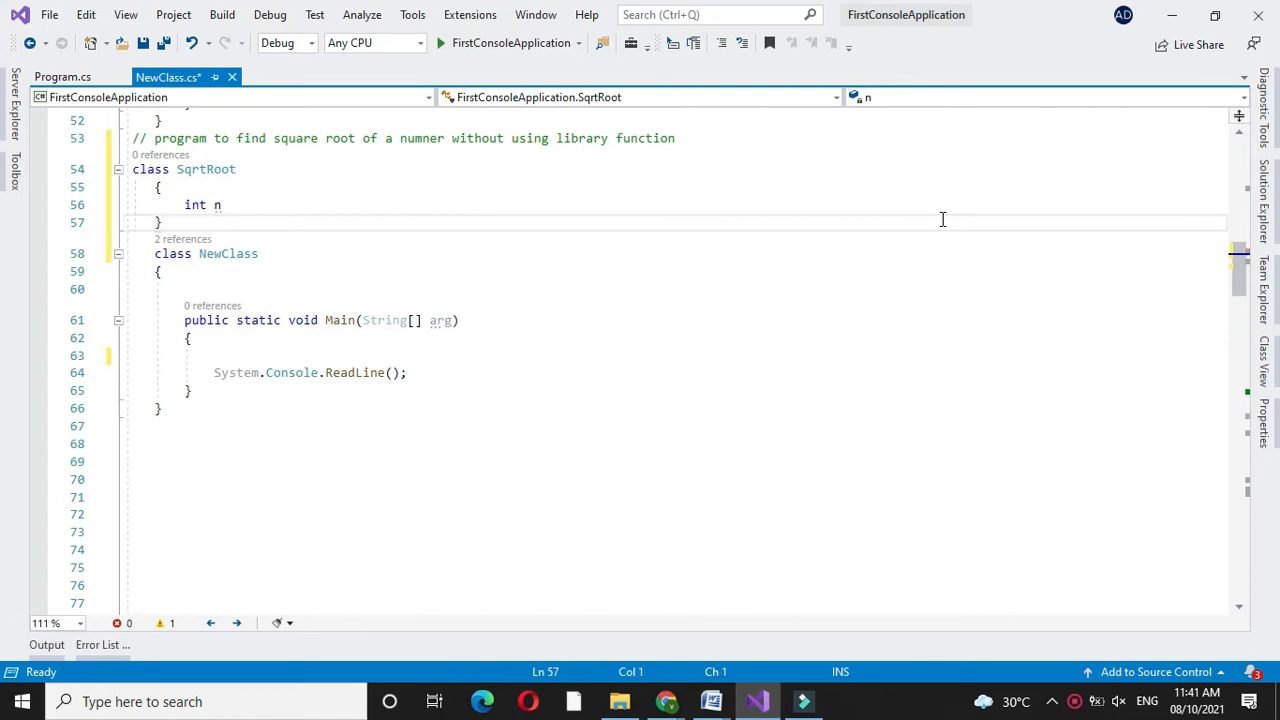
text(;)
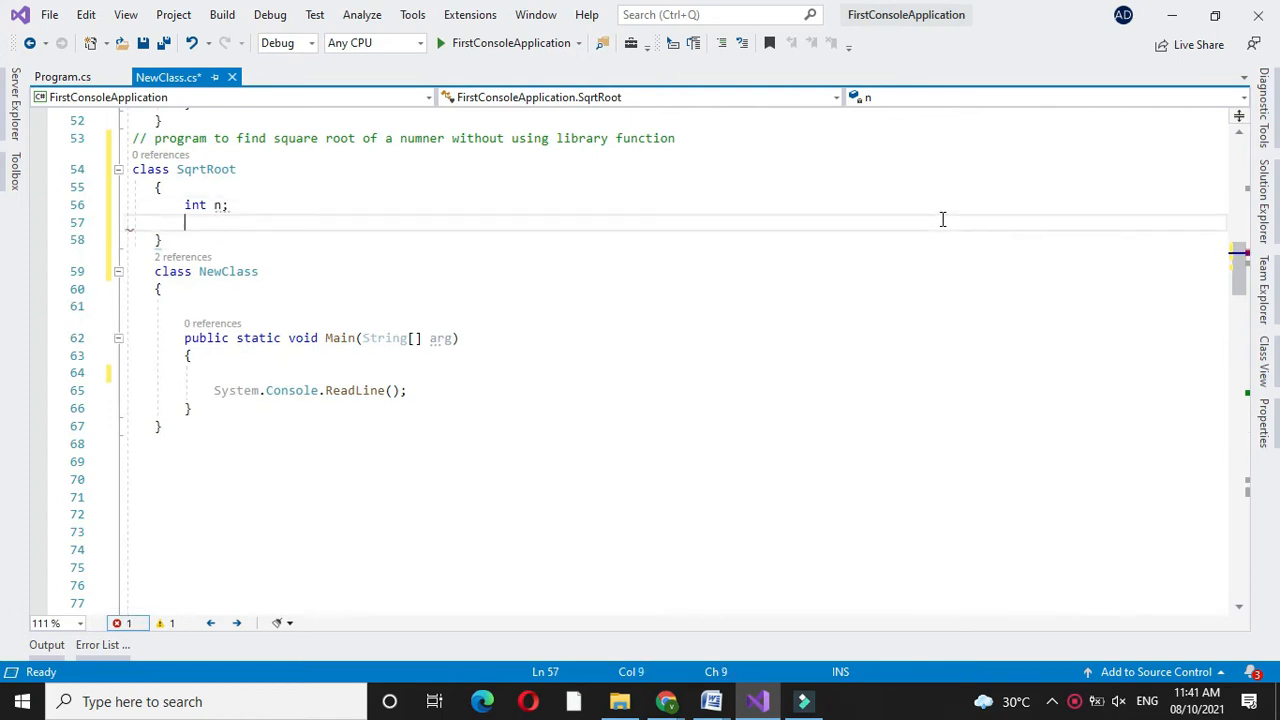
text(public SqrtRoot(int n)
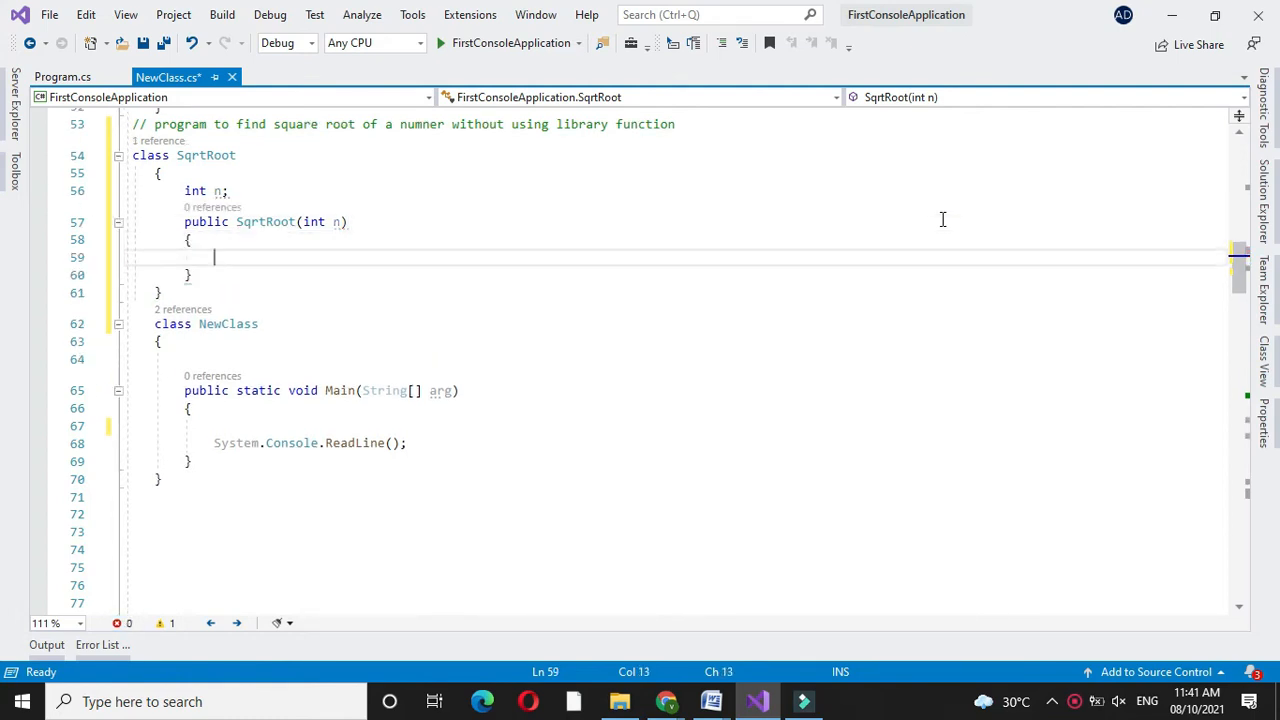
text(this.)
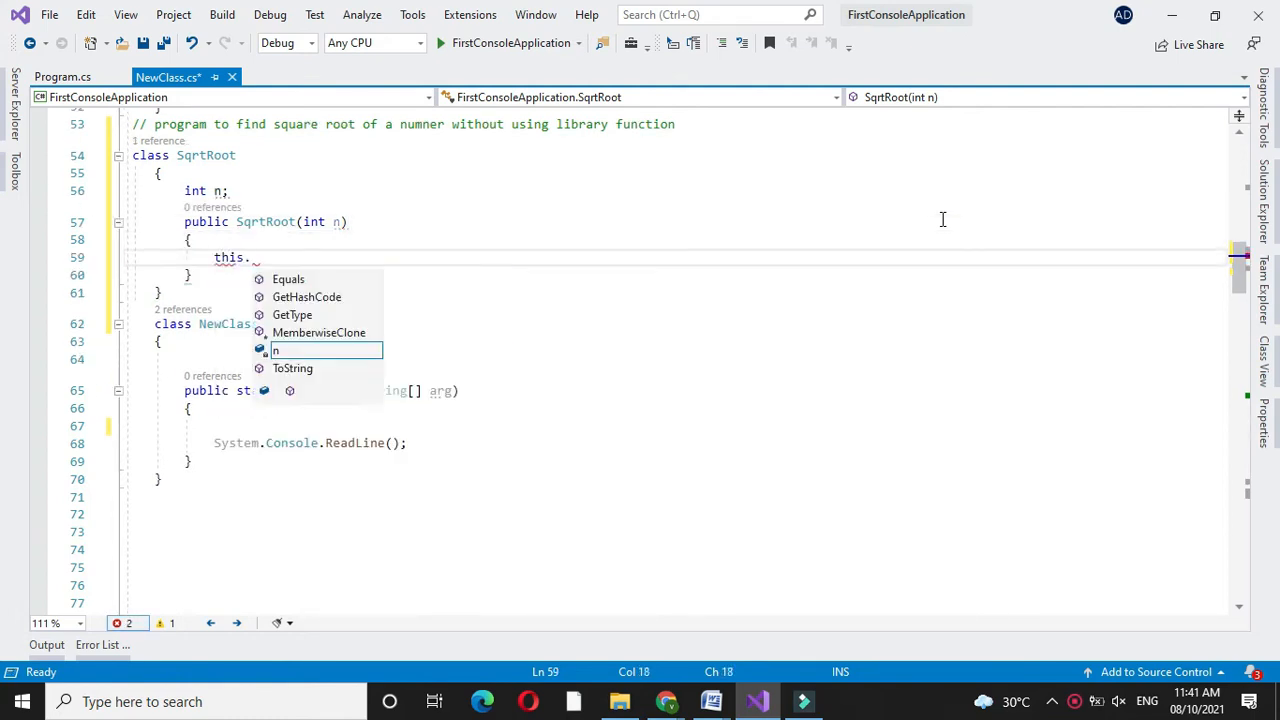
text(n=n)
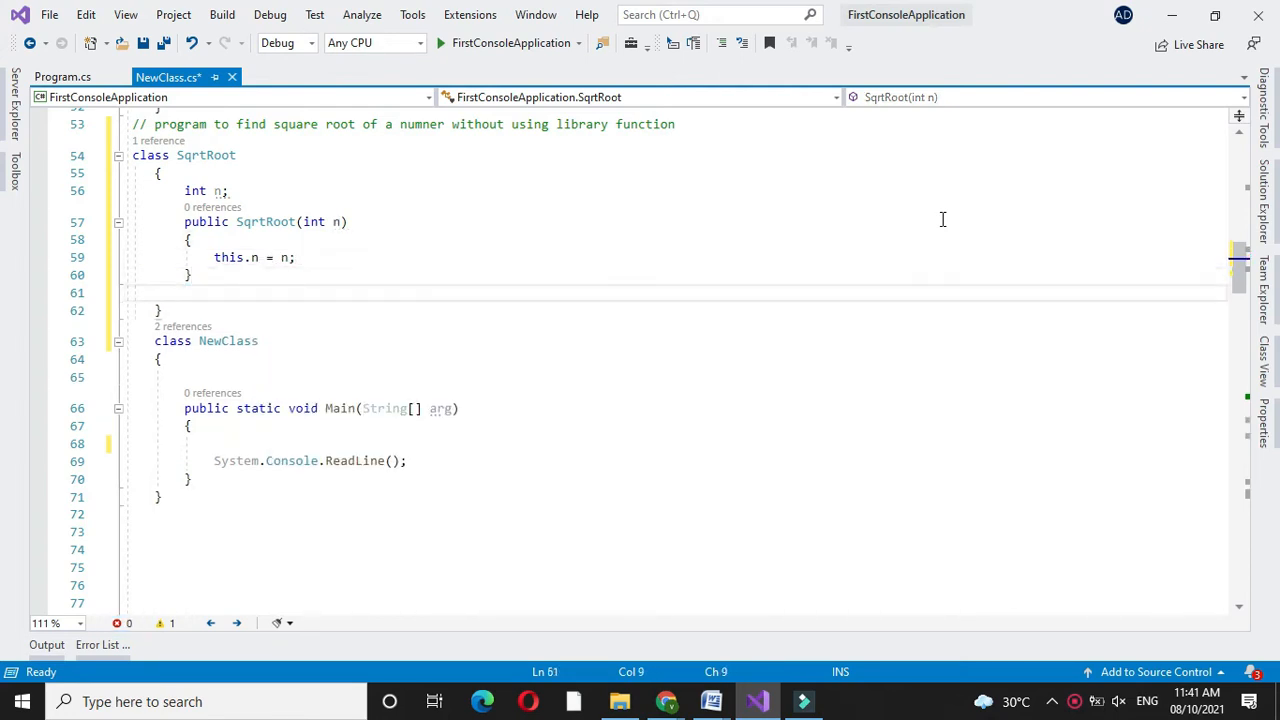
Start a public void SqrtDisp() method and declare a double root variable.
text(public)
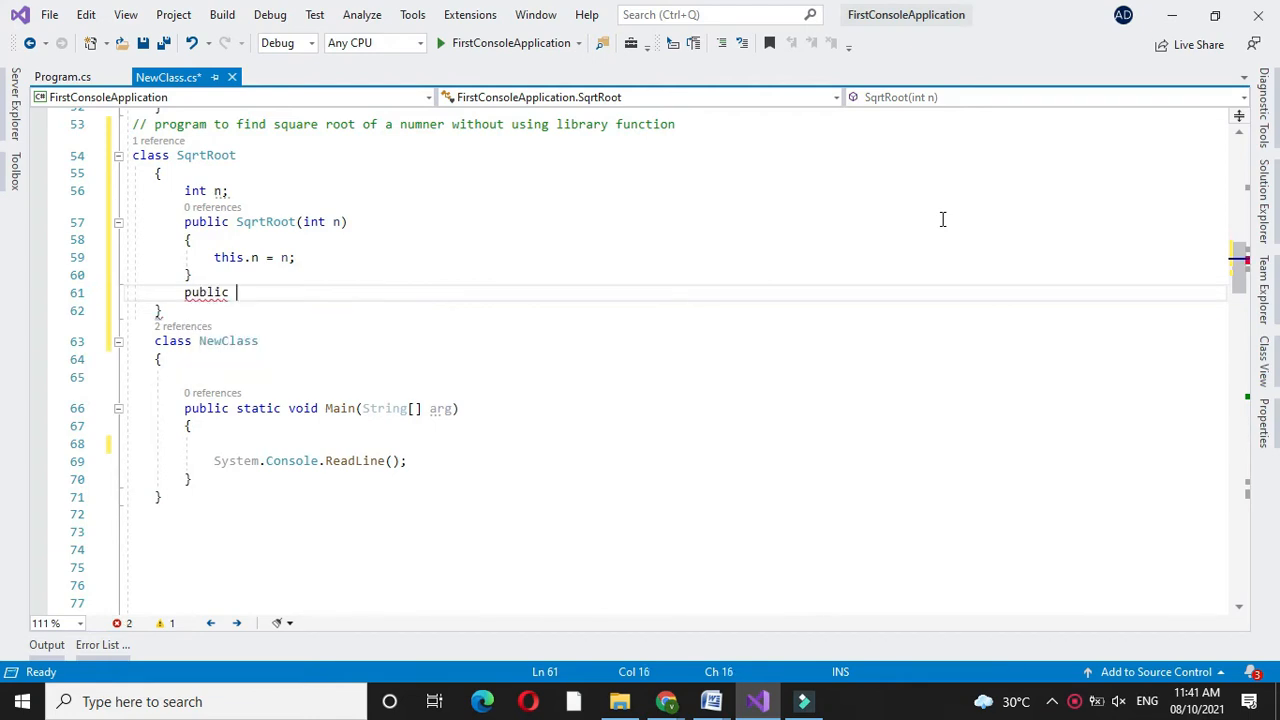
text(void)
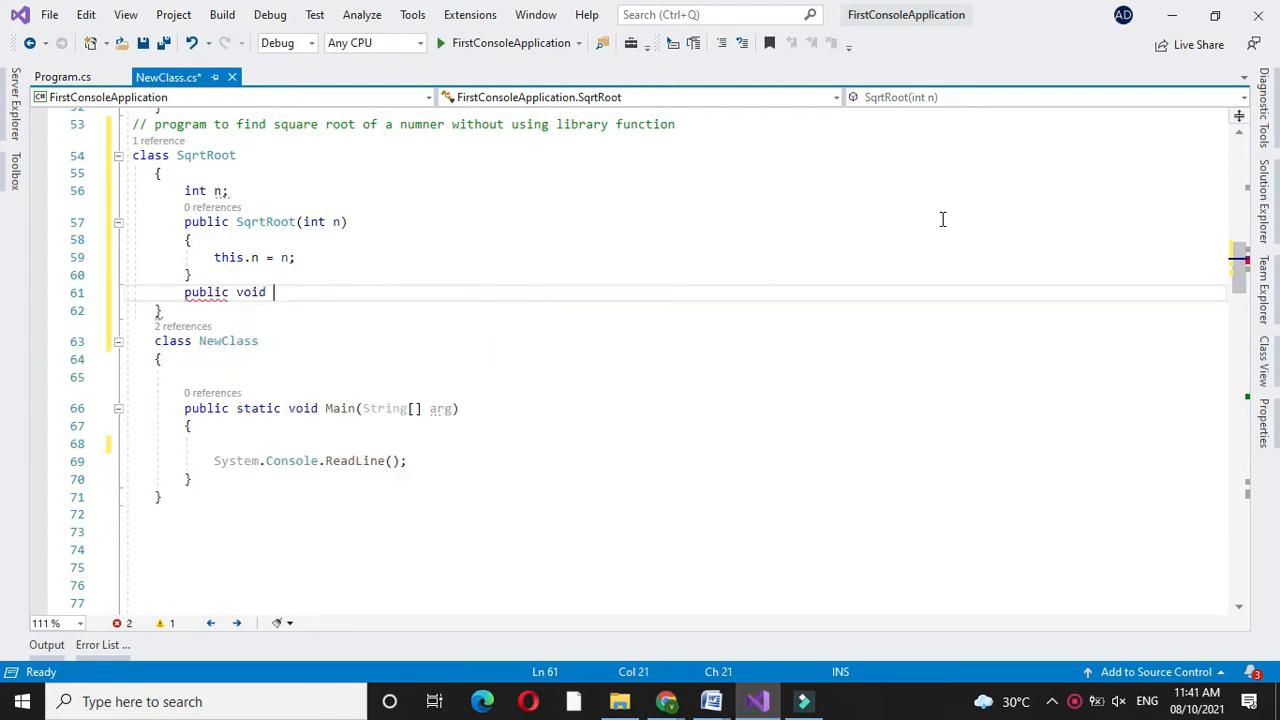
text(SqrtDisp())
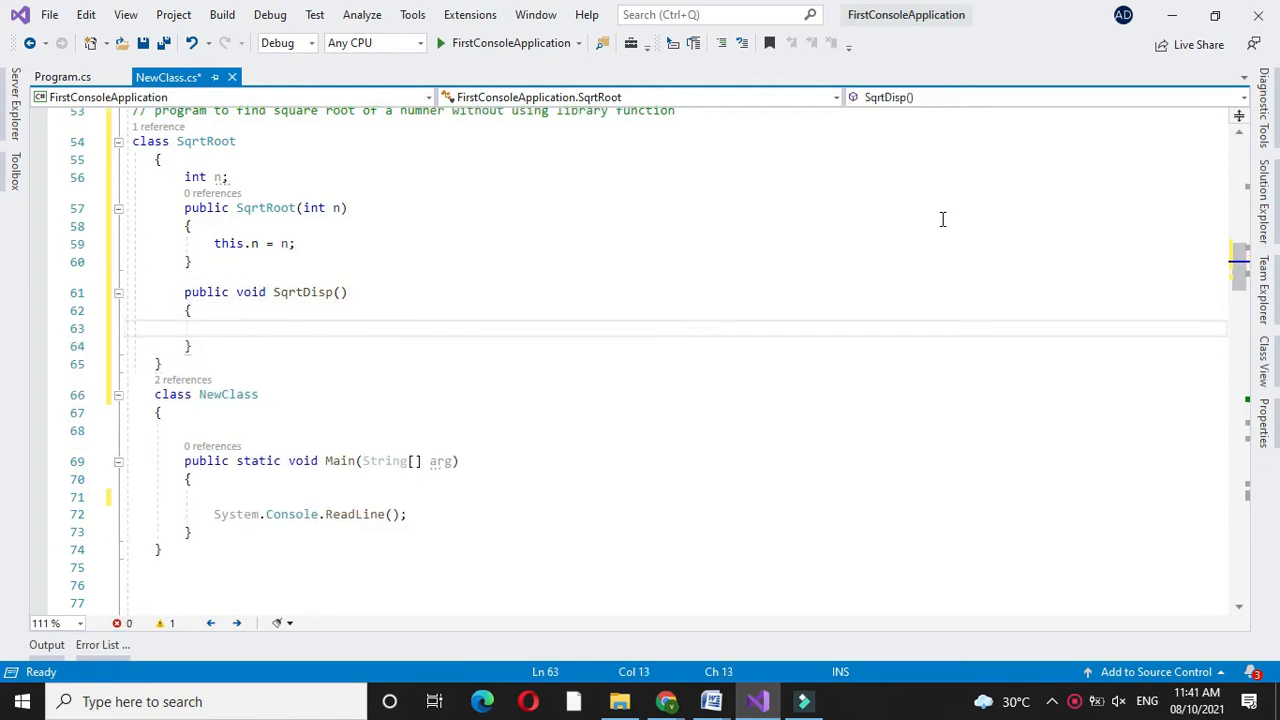
text(double r)
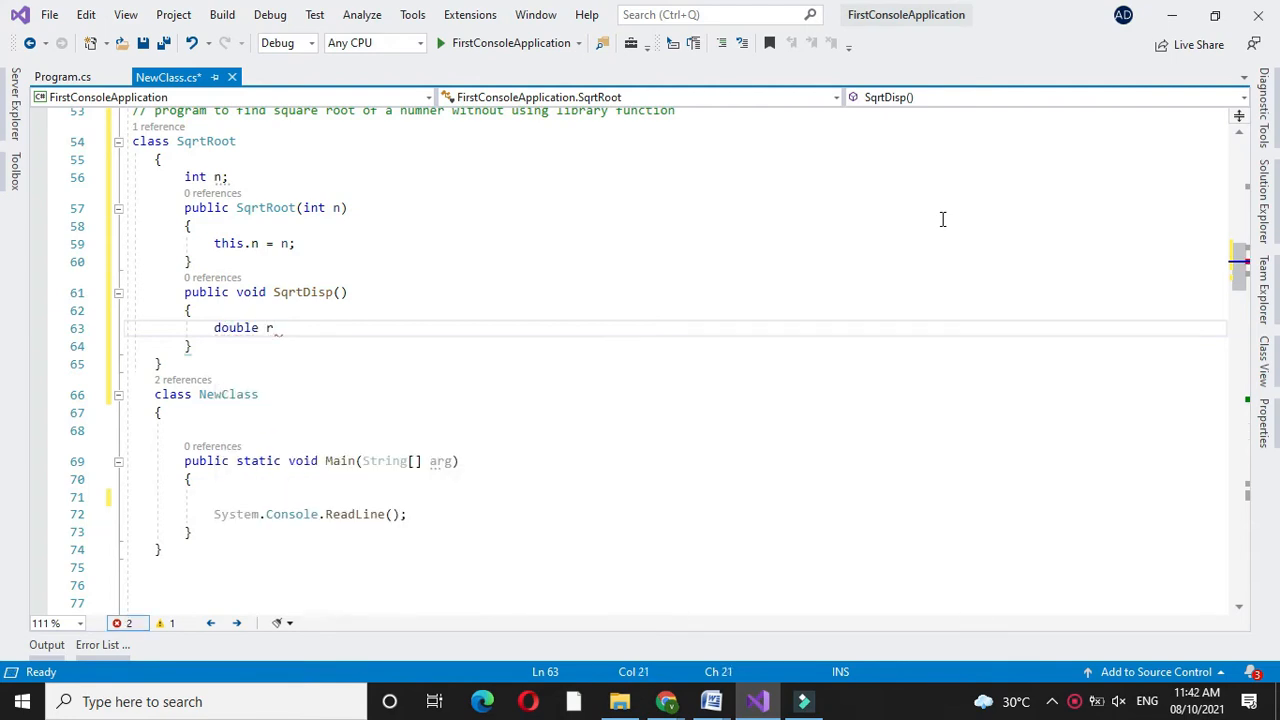
text(oot=)
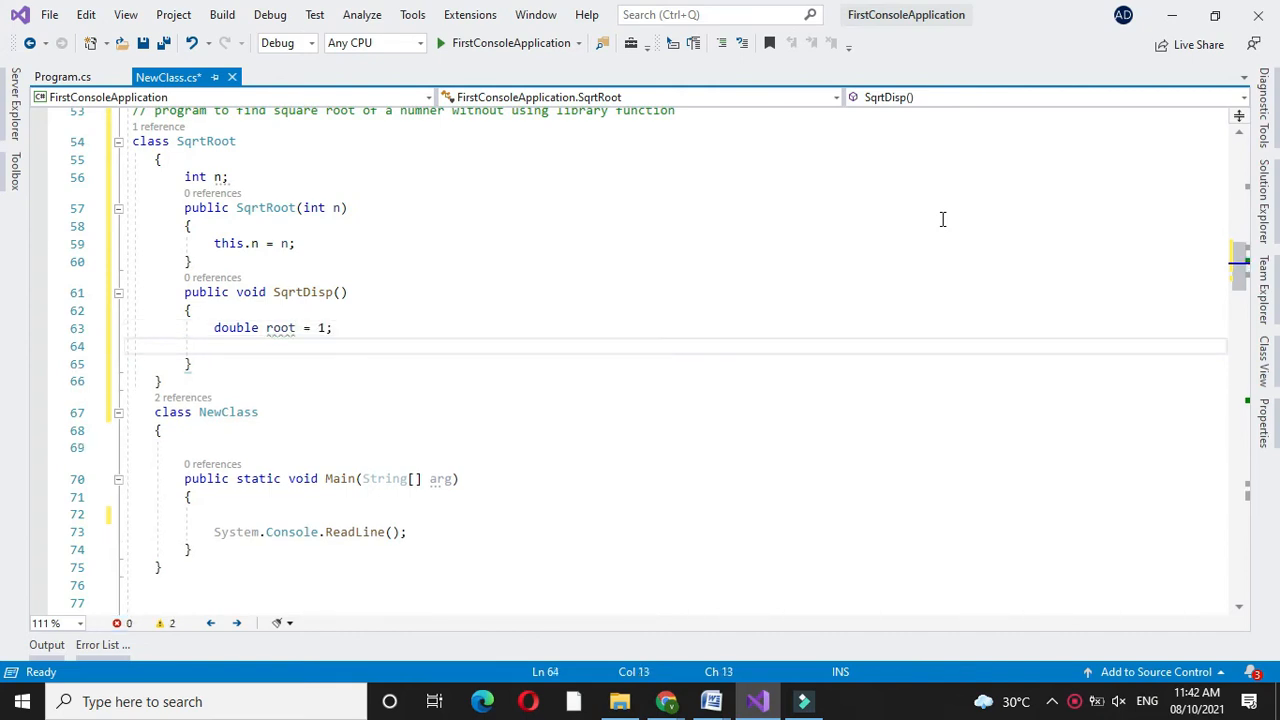
Write a for loop running int i from 0 while i <= n, incrementing i.
text(for)
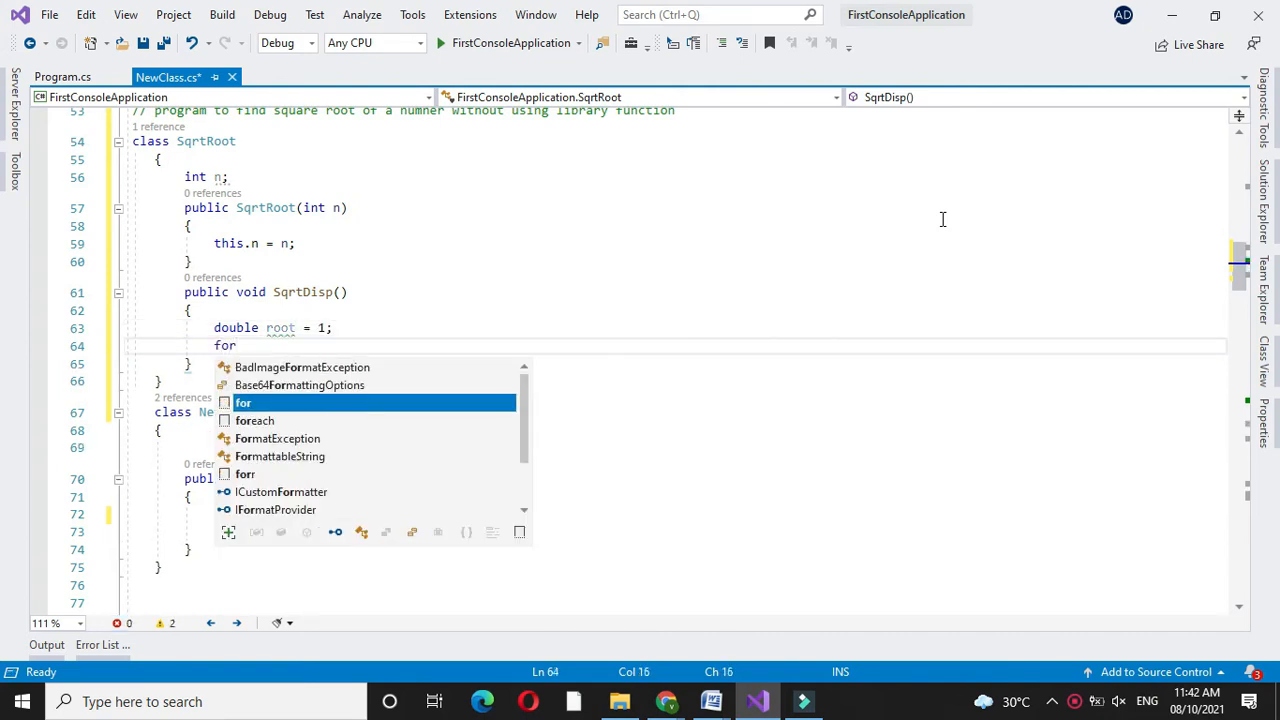
text((int i))
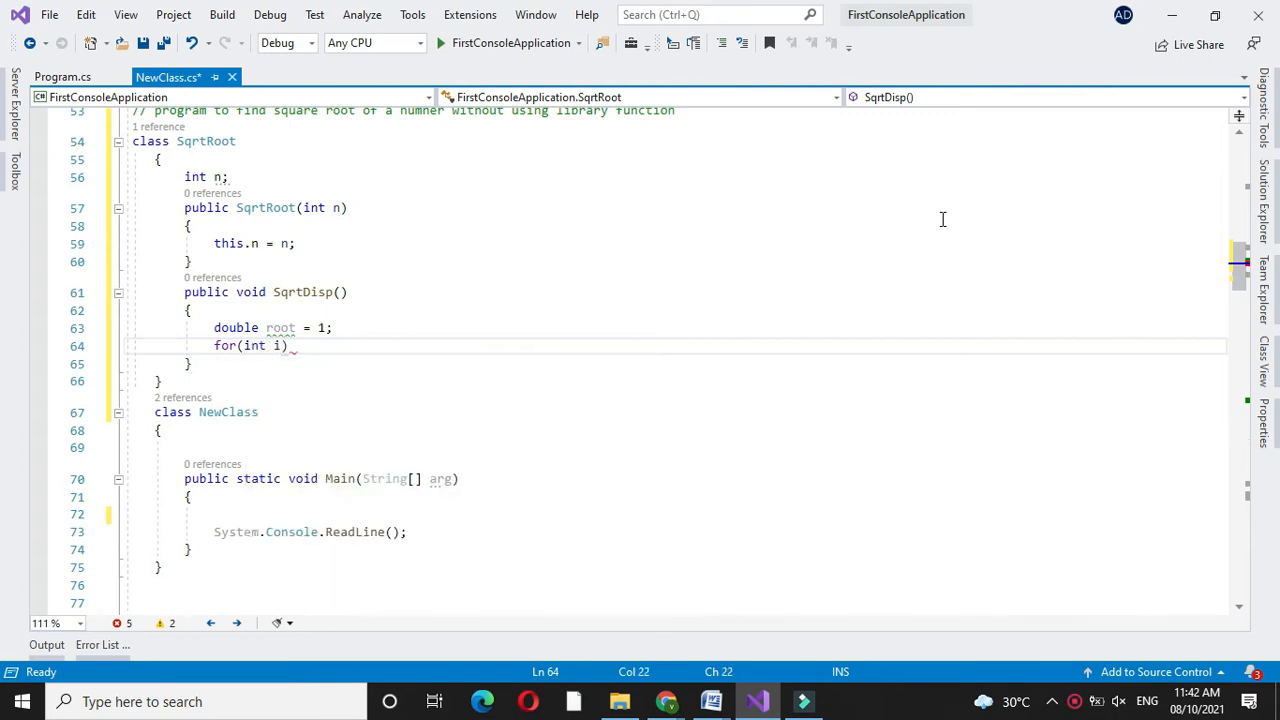
text(=0)
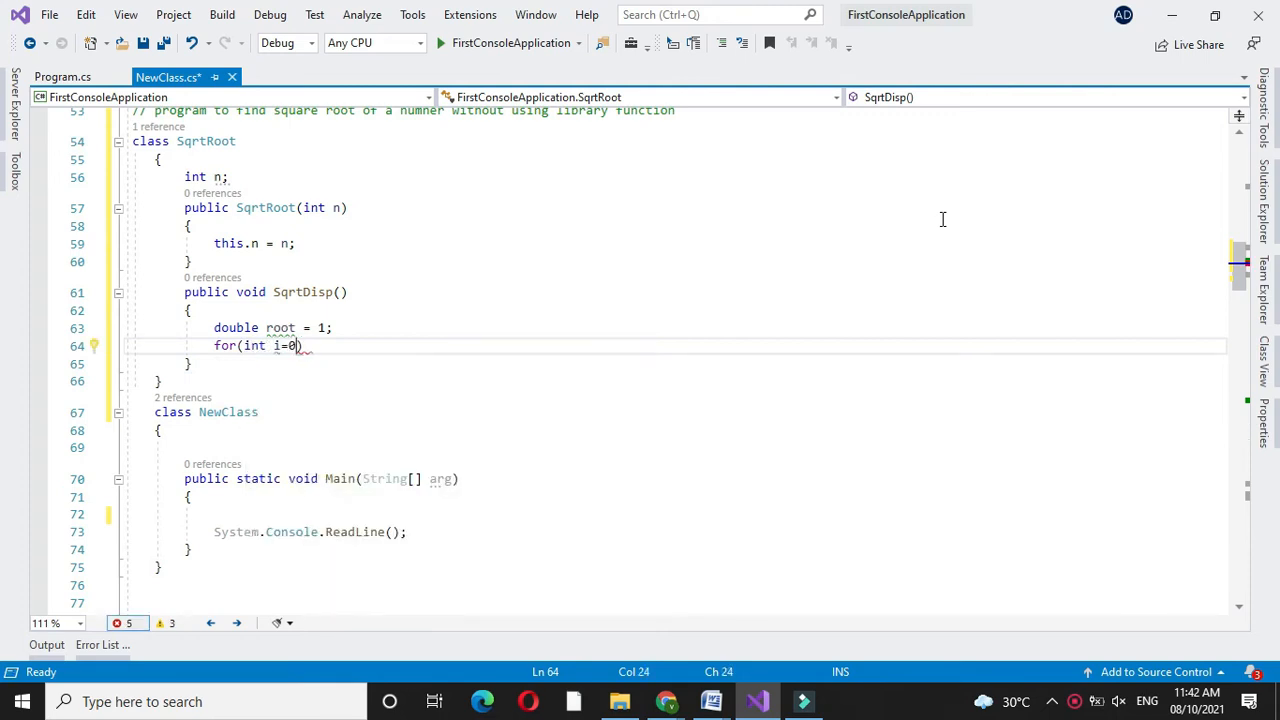
text(;i)
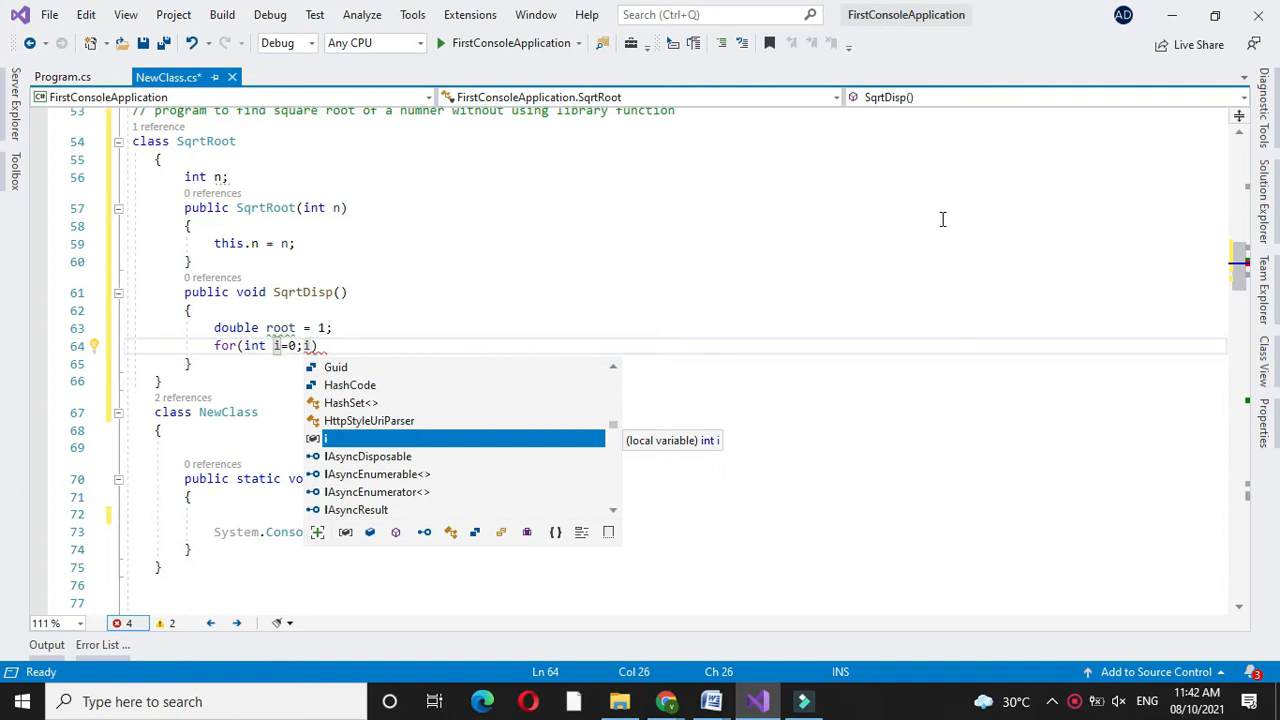
text(<)
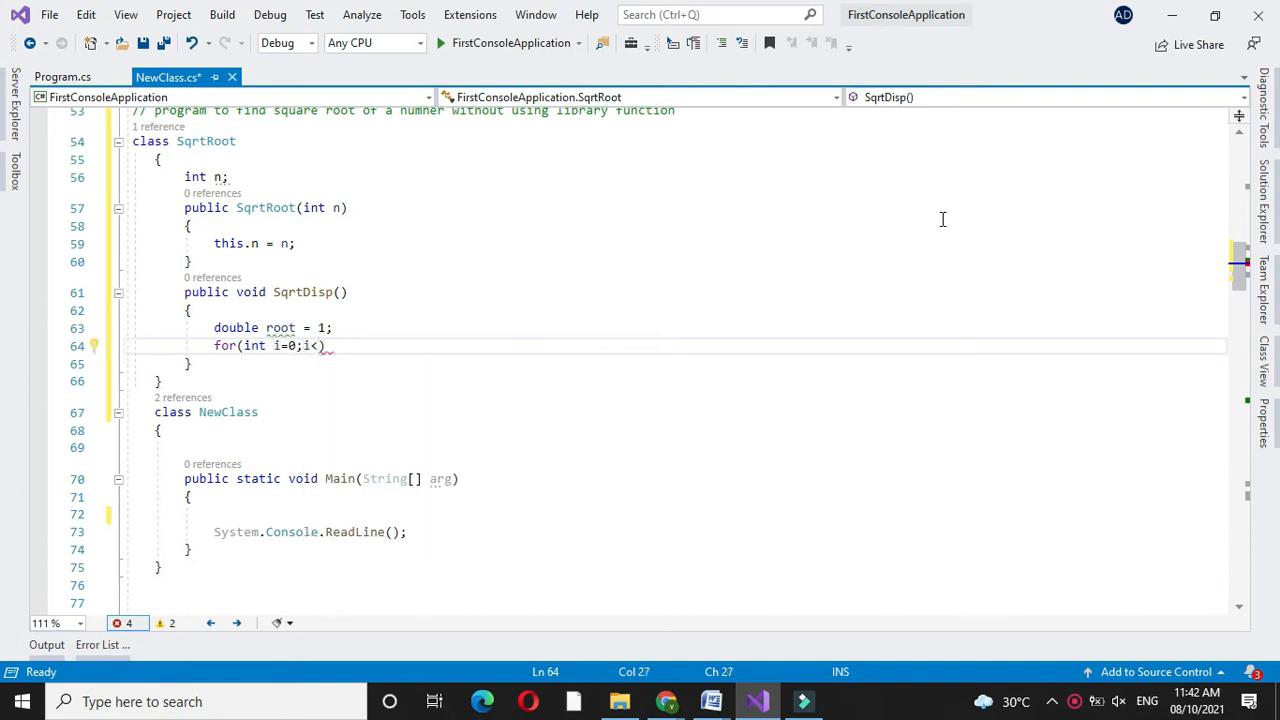
text(=n)
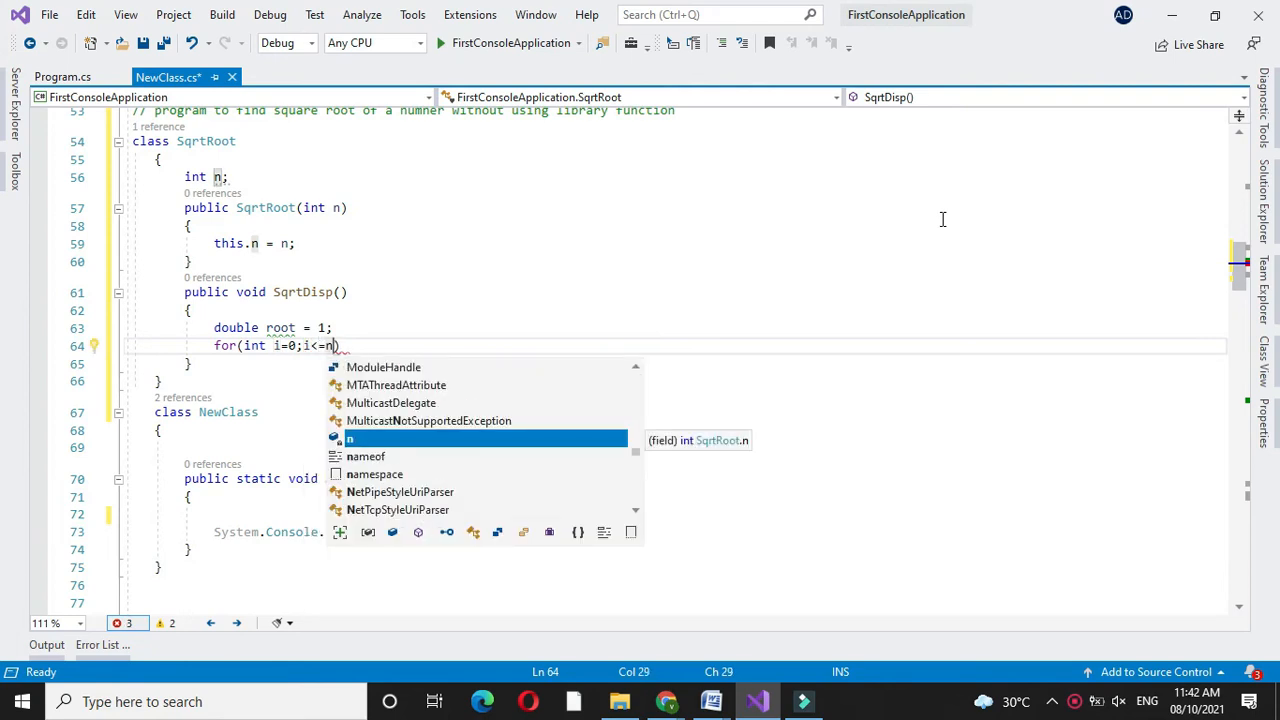
text(;i++))
text(r)
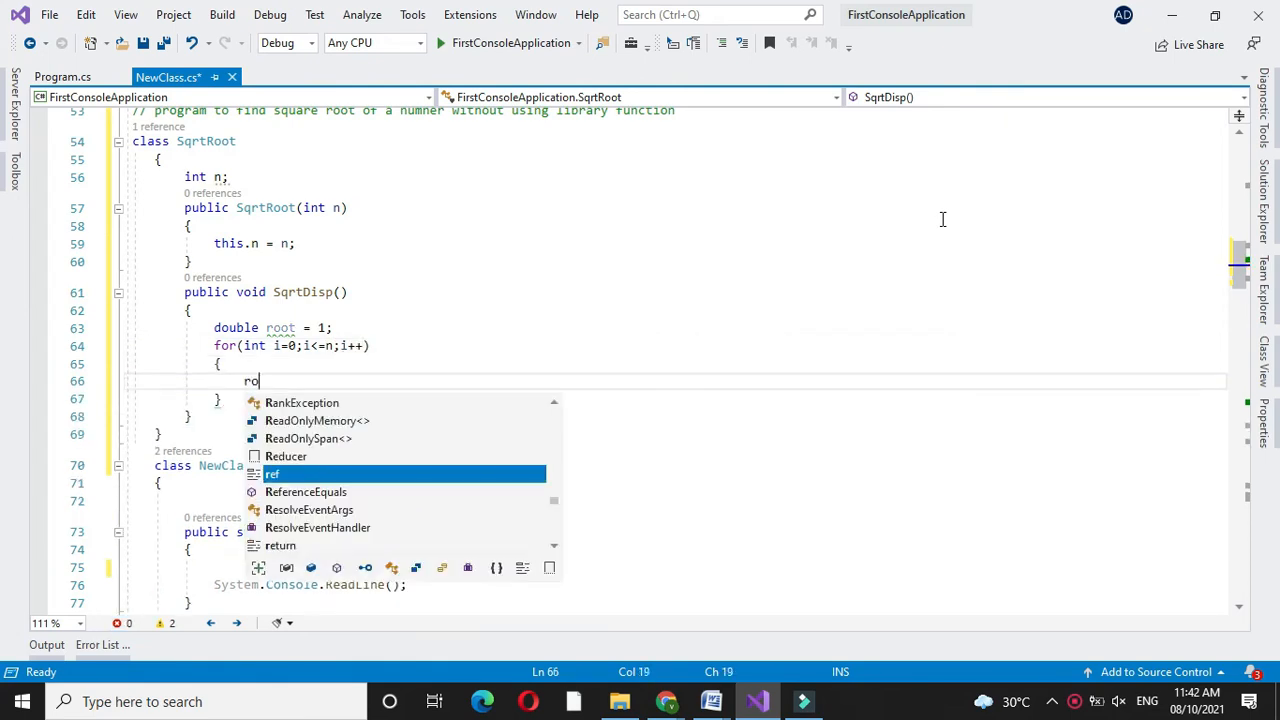
Inside the loop, set root = (n / root + root) / 2.
text(ot=())
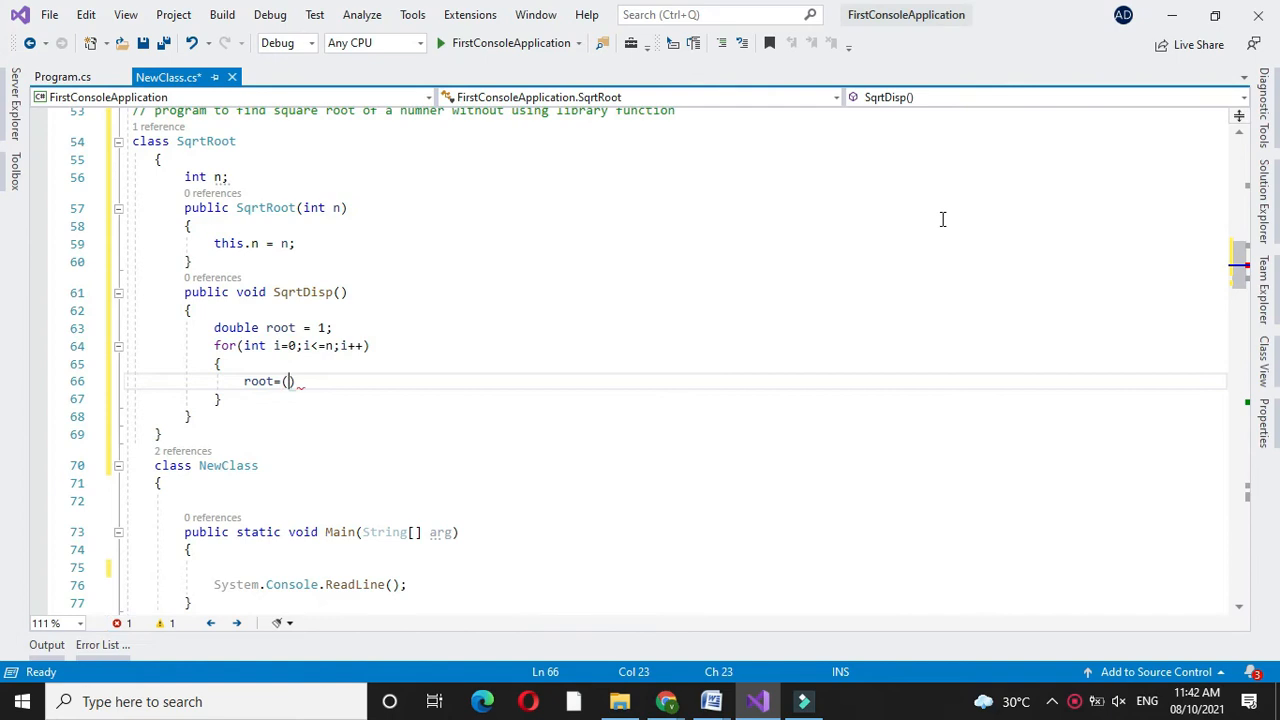
text(n/root+)
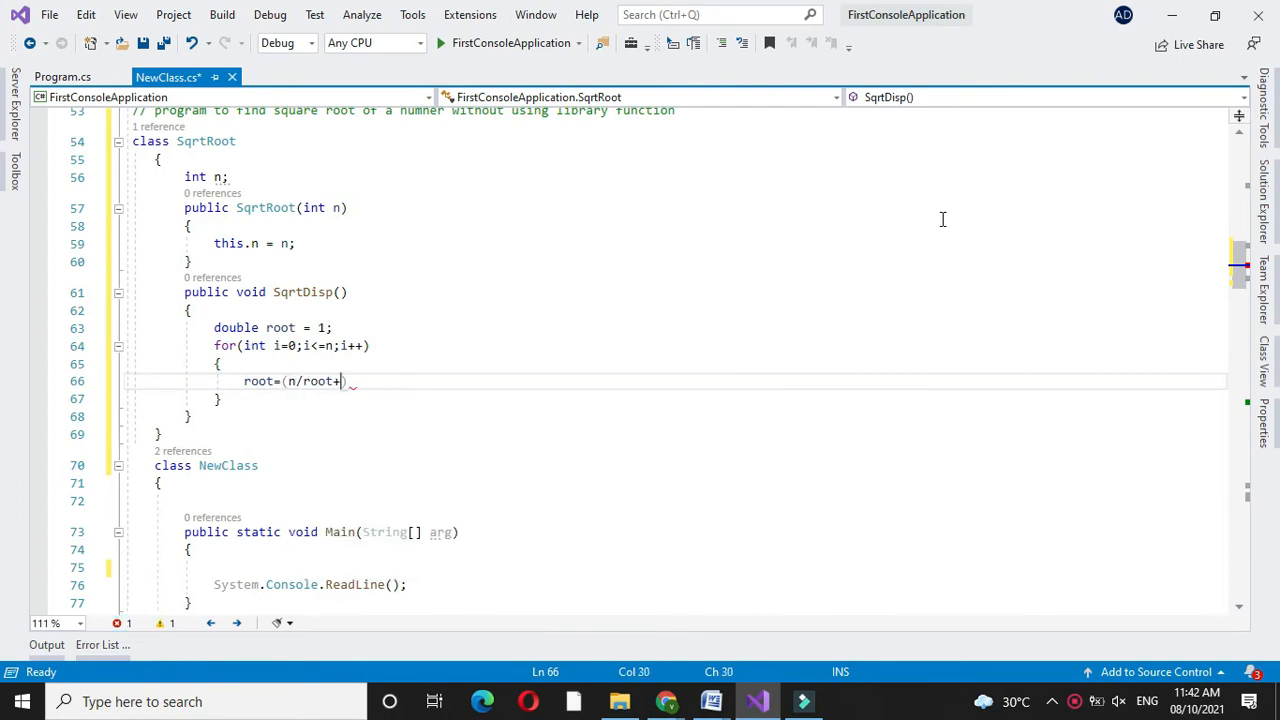
text(root)
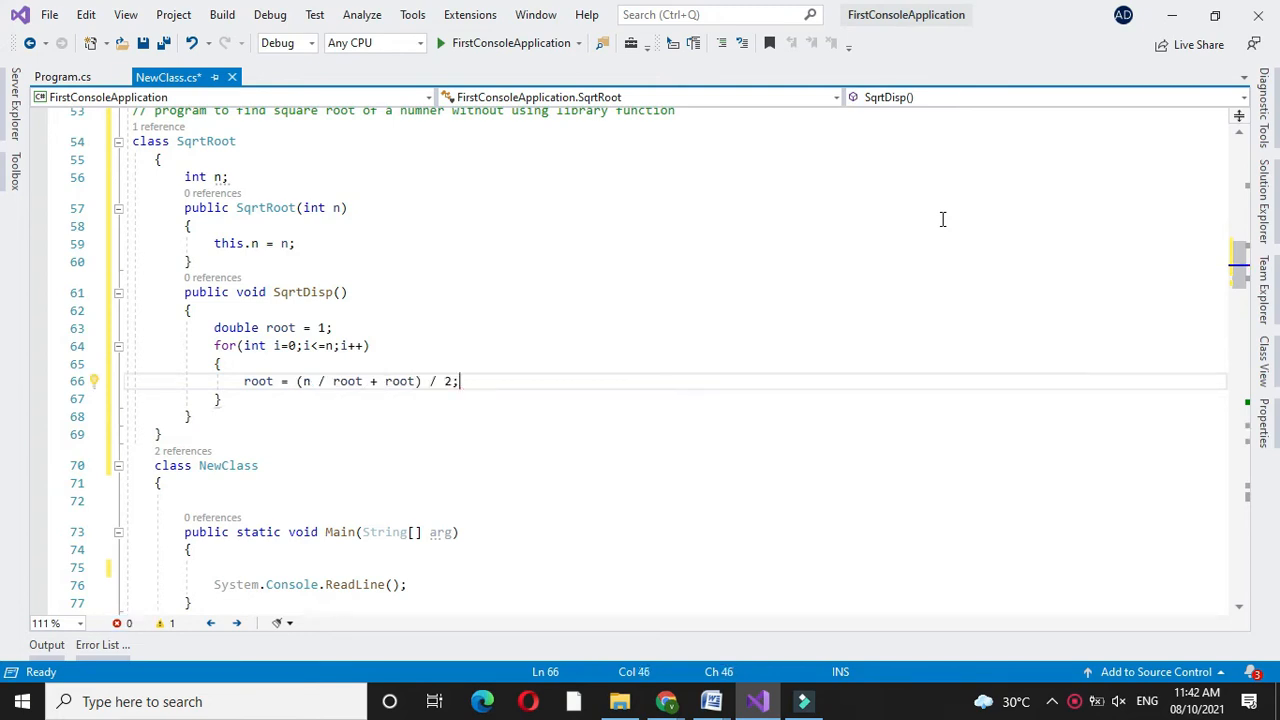
key(Enter)
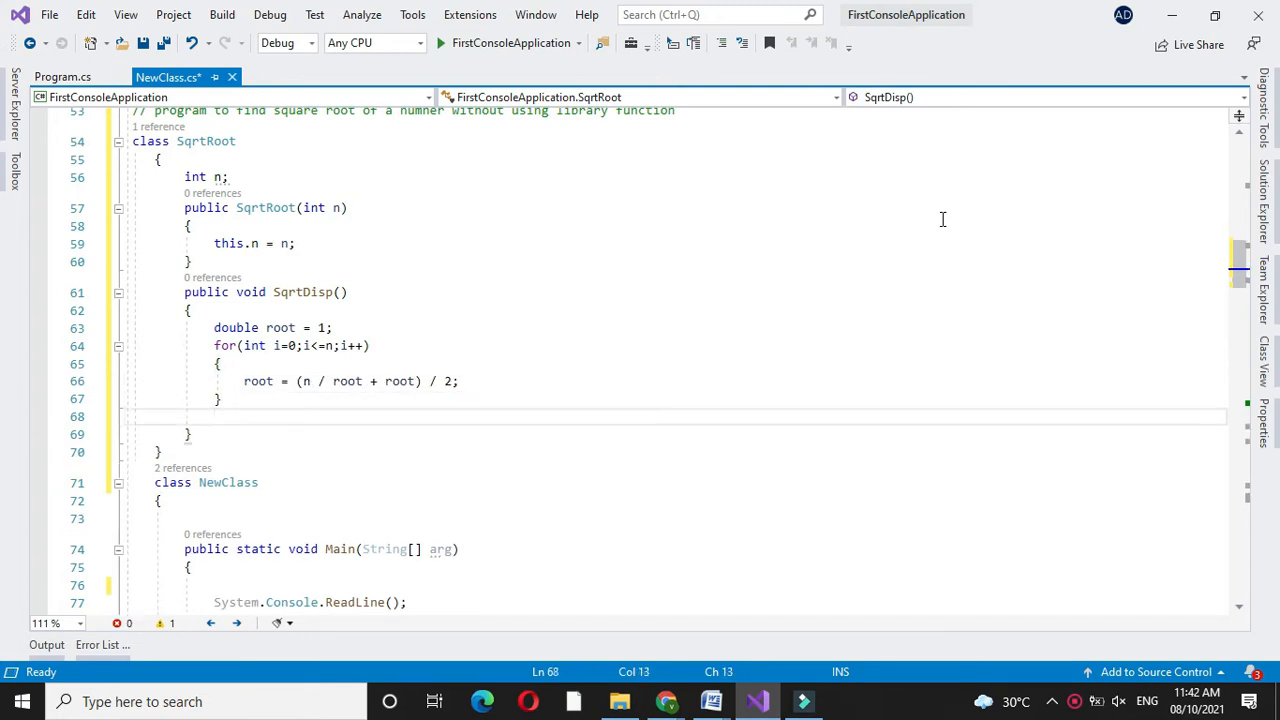
Add Console.WriteLine("Square Root of number {0} is {1} ", n, root) after the loop.
text(console.WriteLine(")
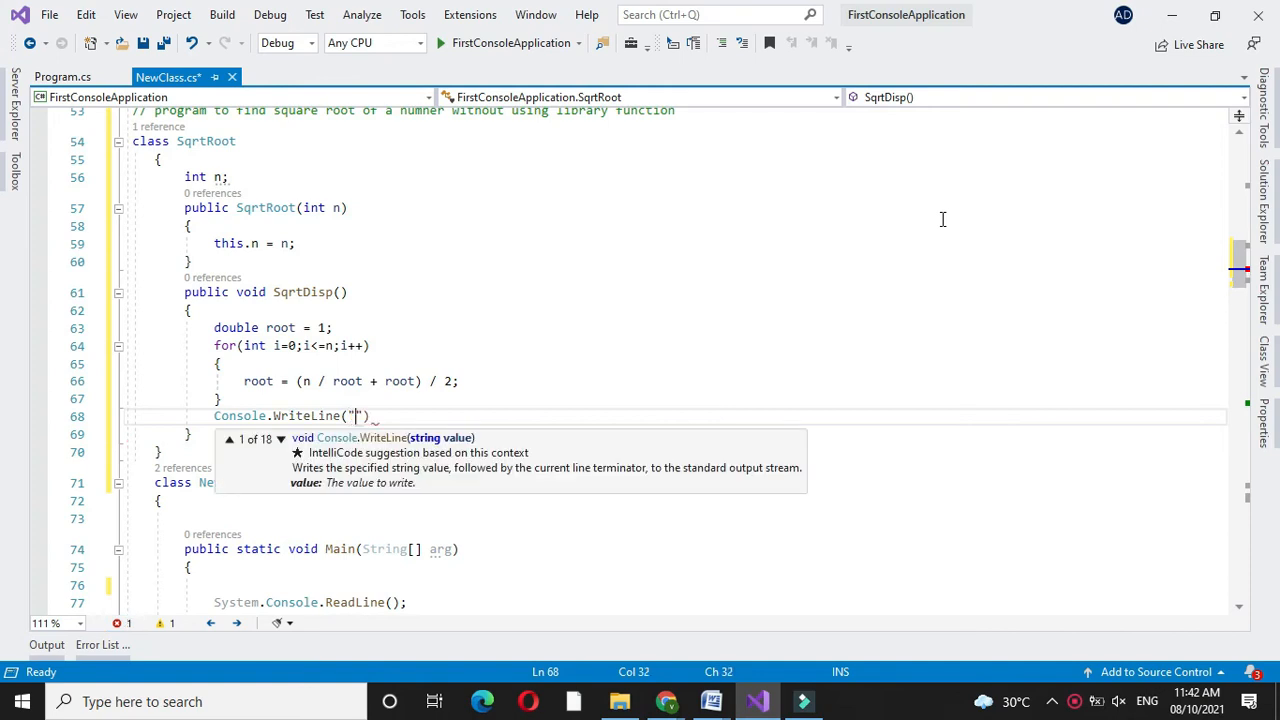
text(Squer)
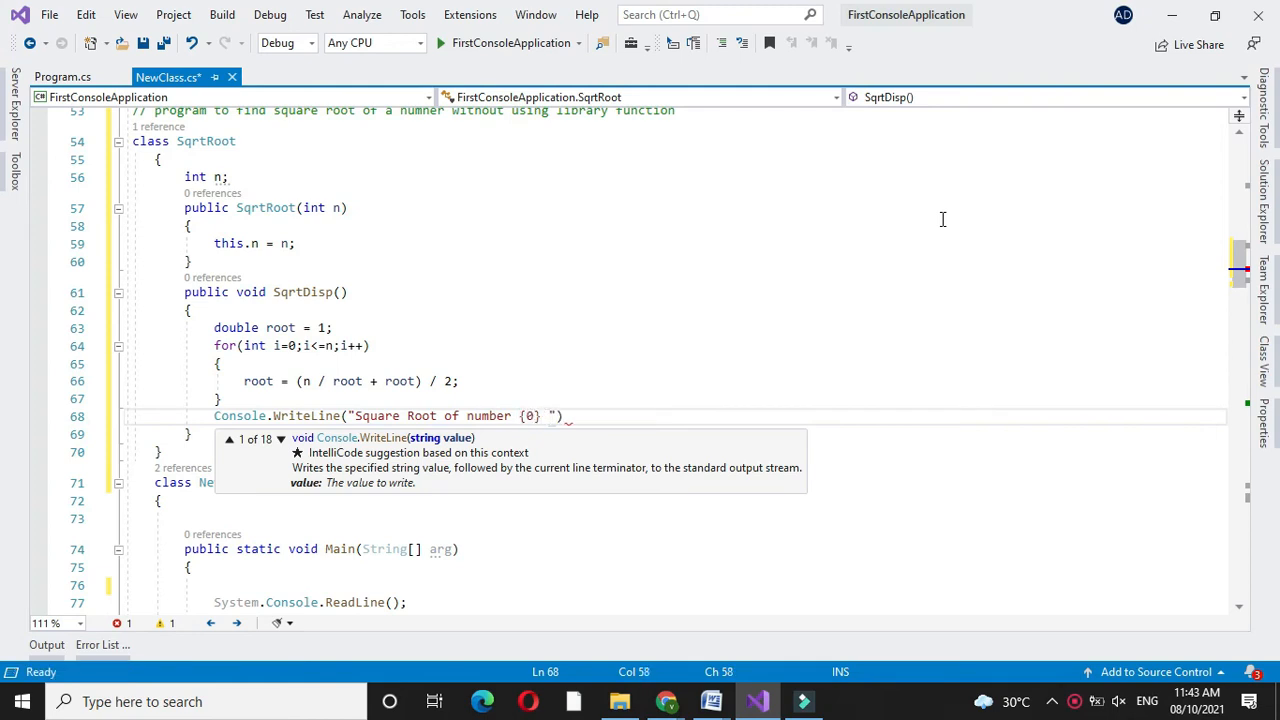
text(is {1} ",n.)
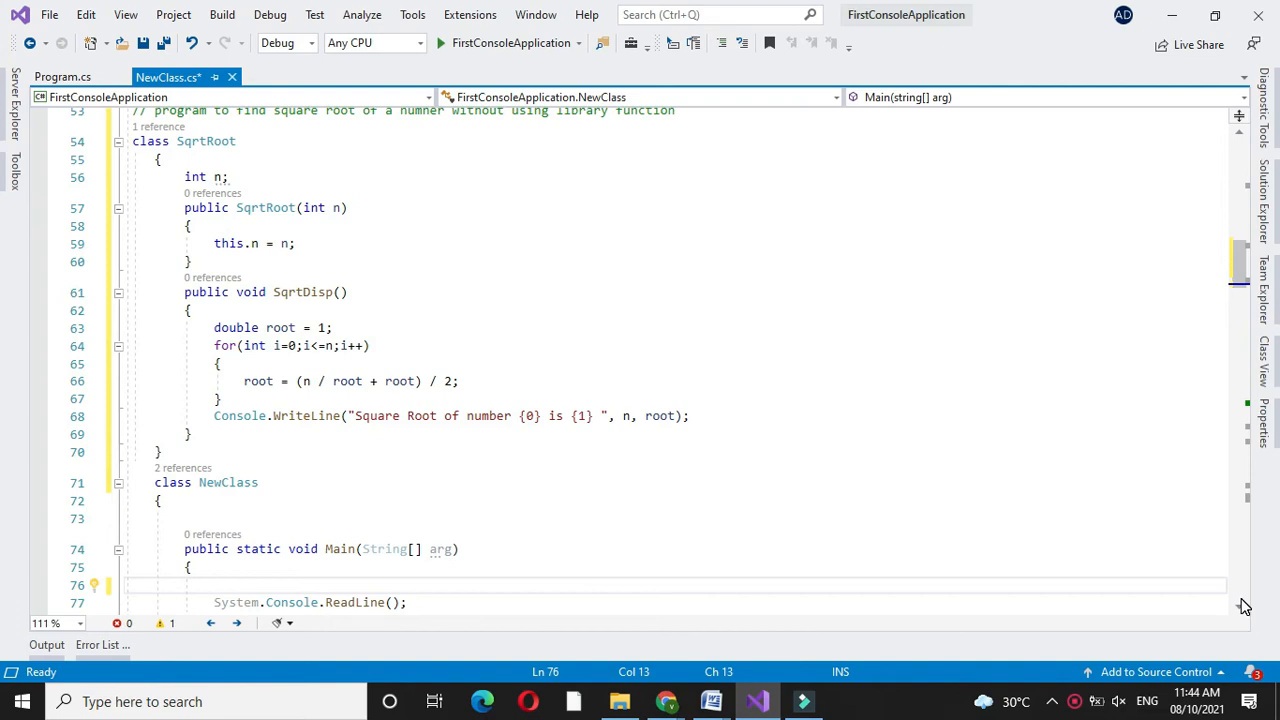
In Main, declare int n, print "Enter Number " and read n via Convert.ToInt32(Console.ReadLine()).
text(i)
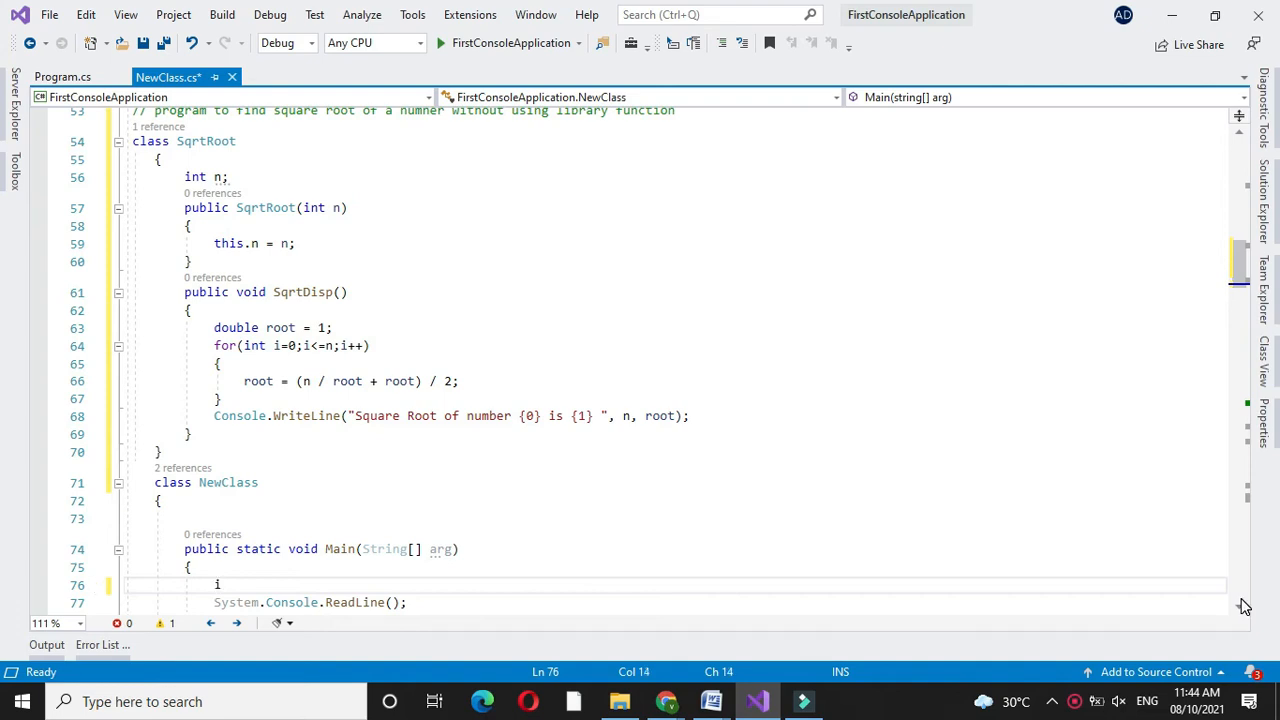
text(nt n;)
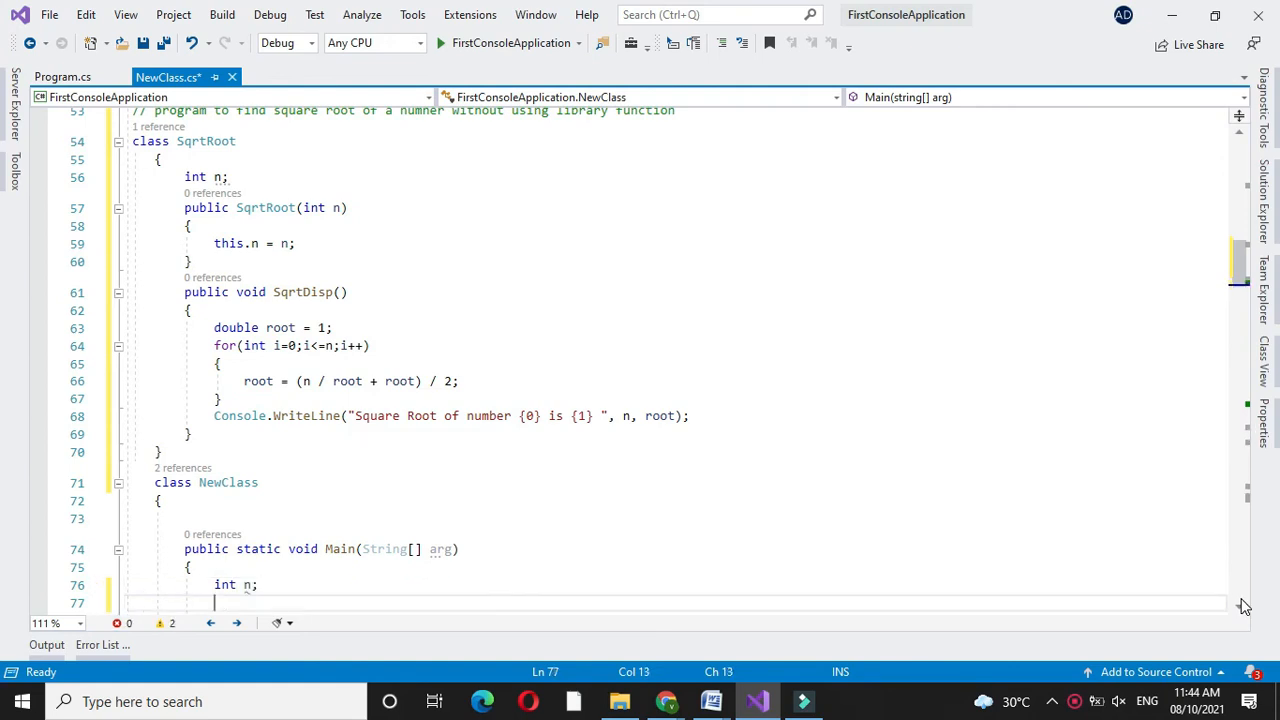
text(Console)
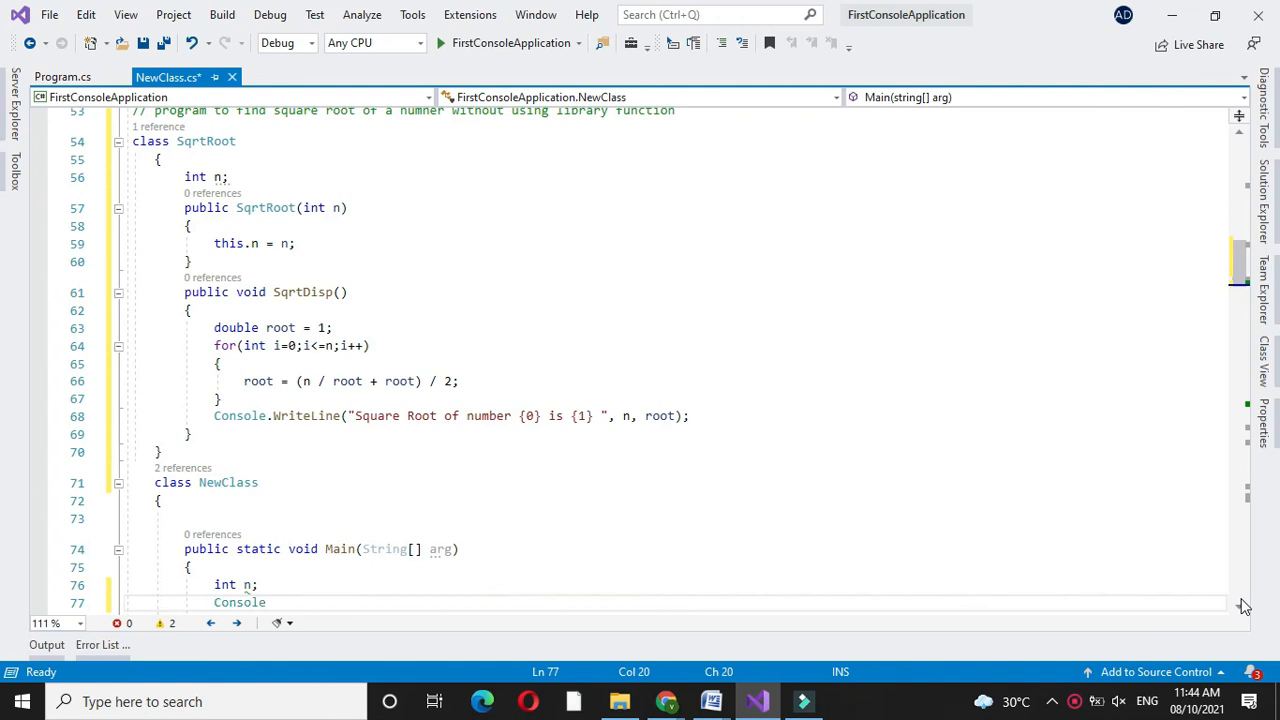
text(.WriteLine())
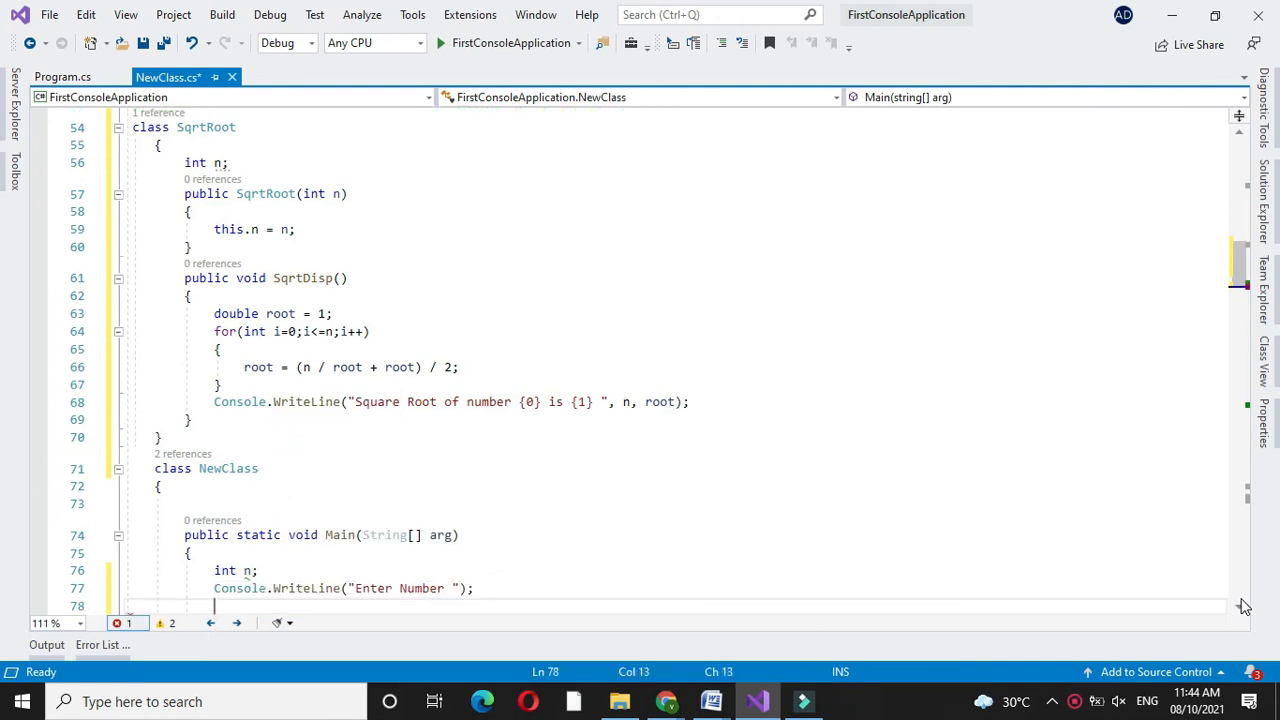
text(n=)
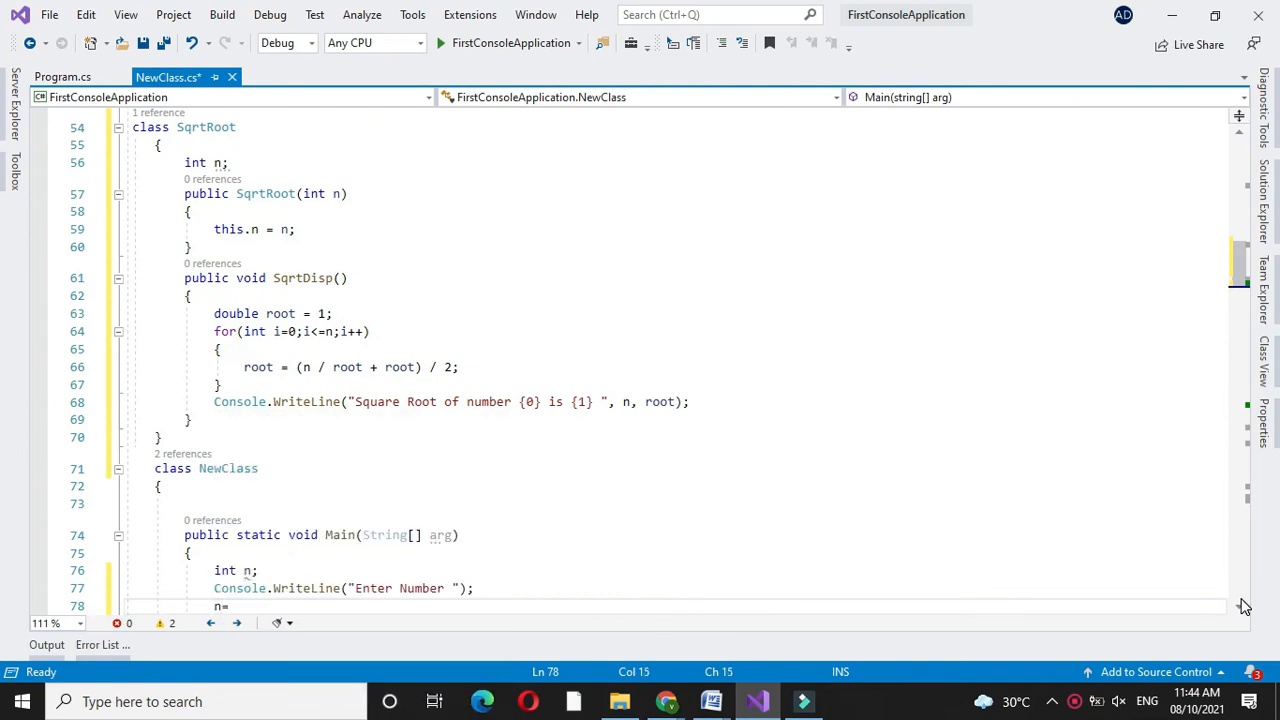
text(conv)
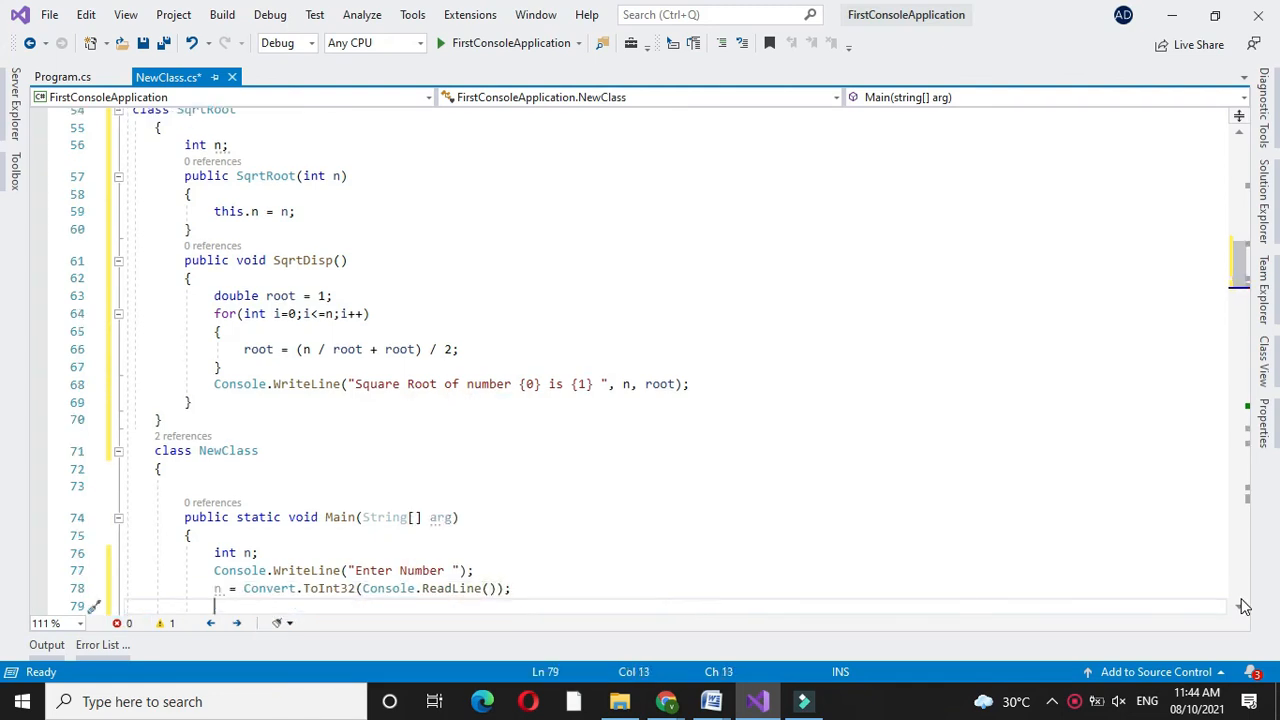
Create SqrtRoot s = new SqrtRoot(n) and call s.SqrtDisp().
text(s=new)
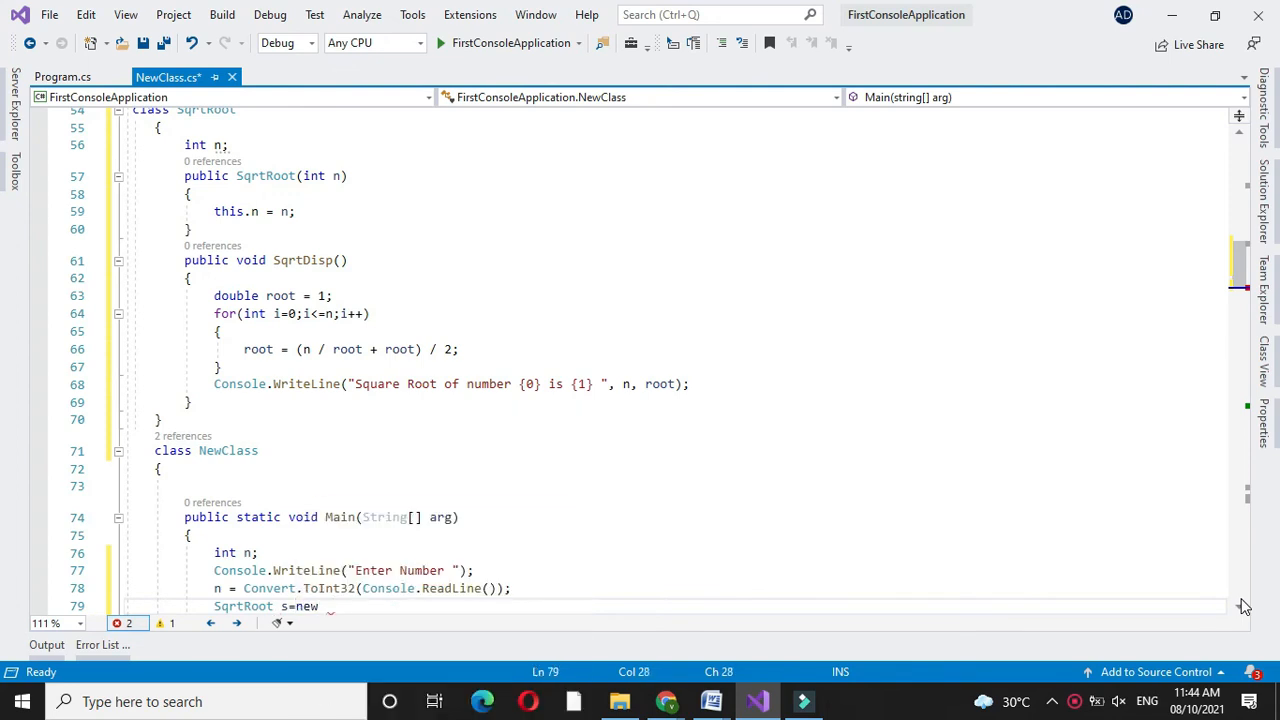
text(SqrtRoot())
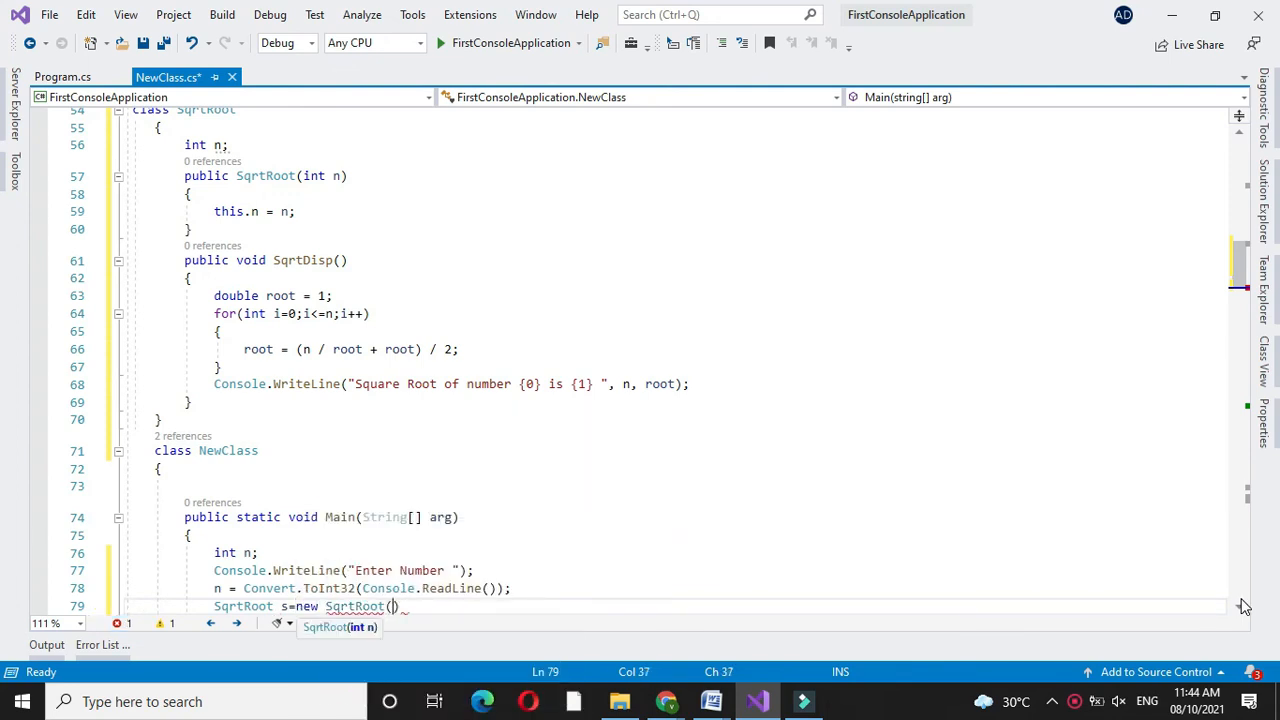
text(n)
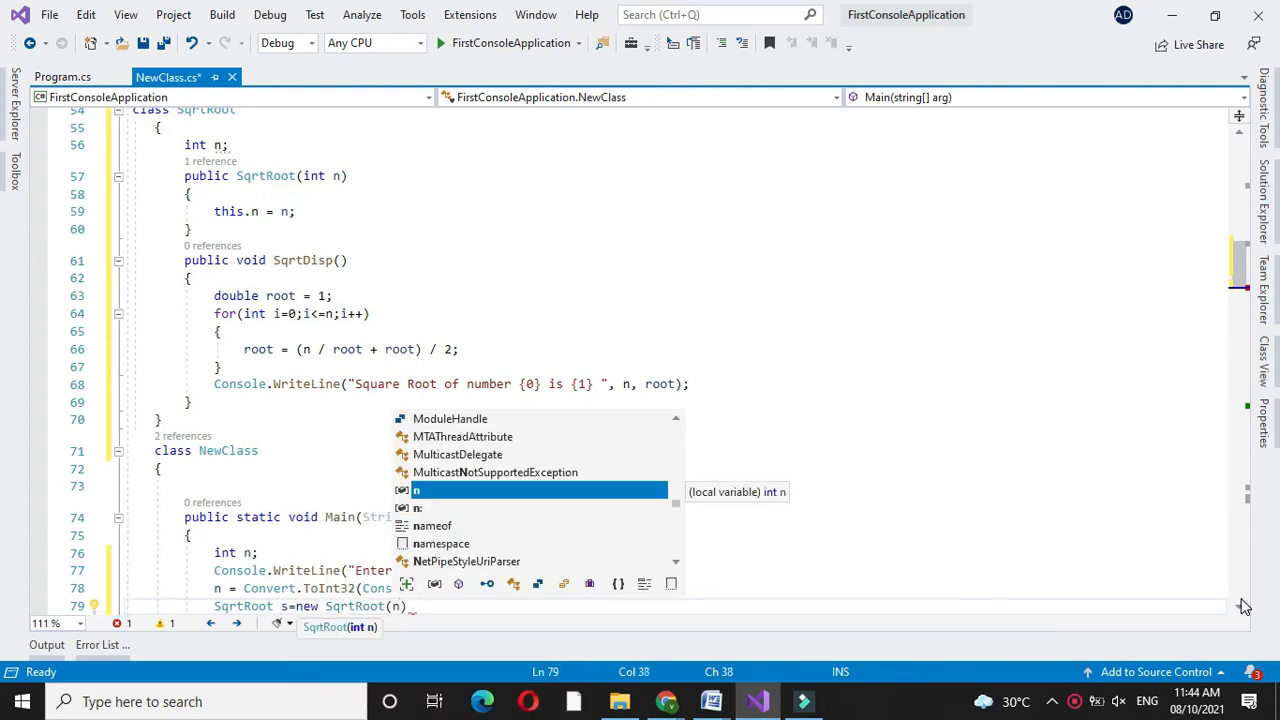
key(Enter)
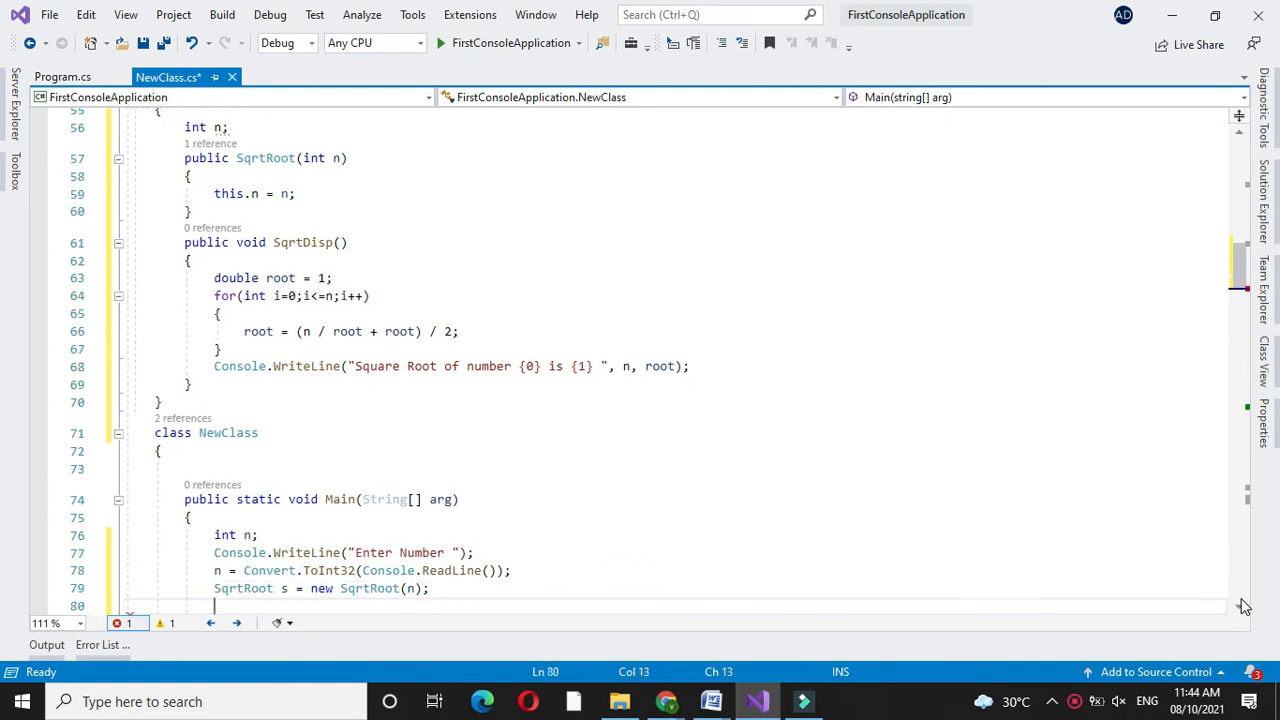
text(s.)
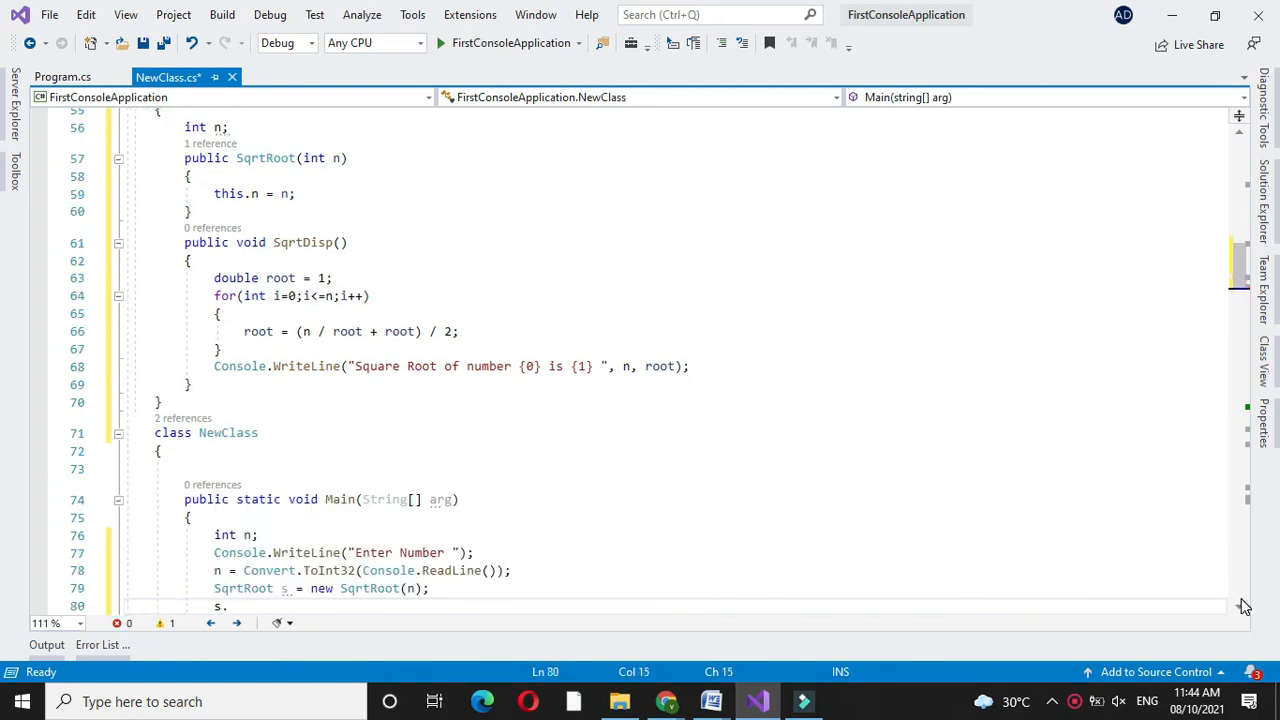
text(s)
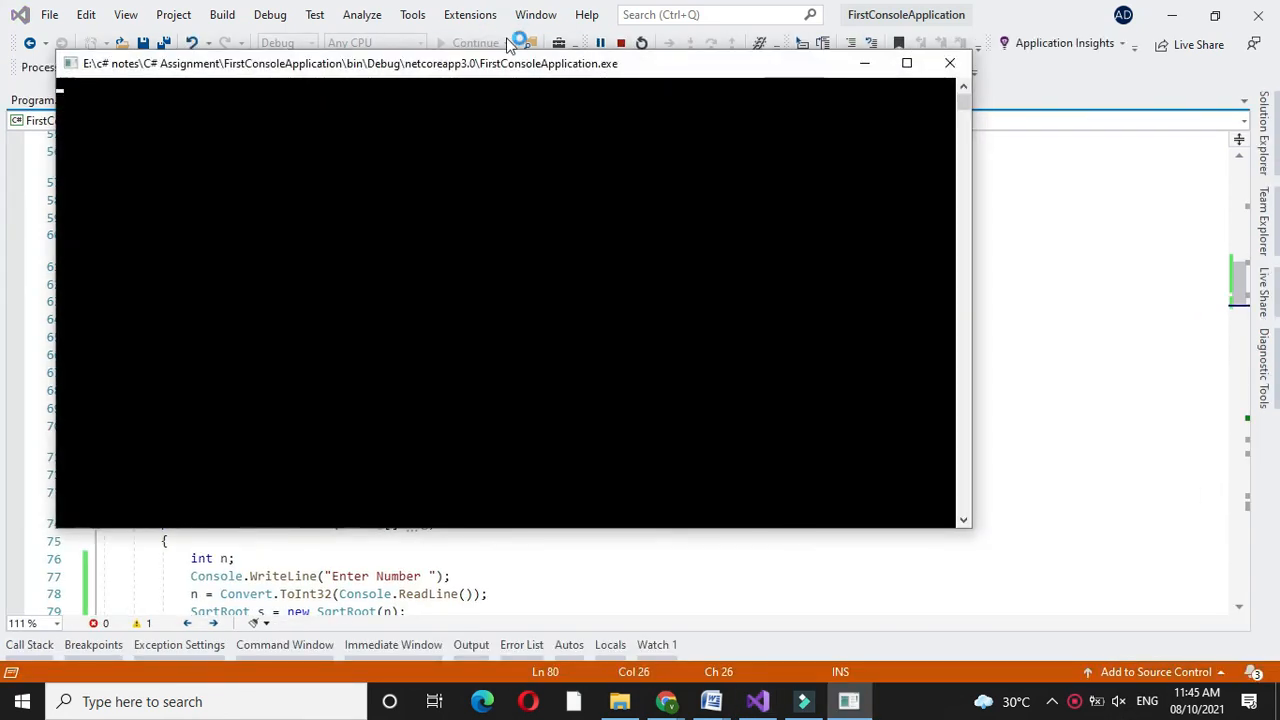
Run the program with input 25, see "Square Root of number 25 is 5", and close the console.
text(25)
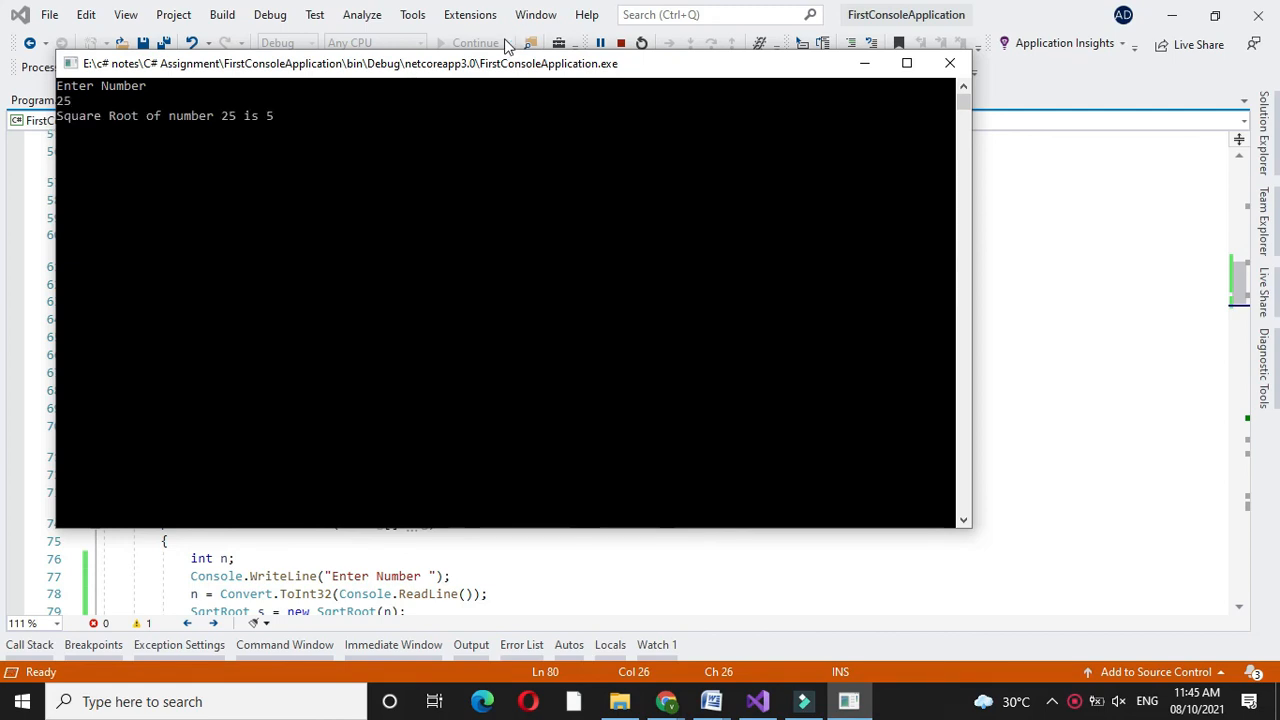
mouse_move(458, 152)
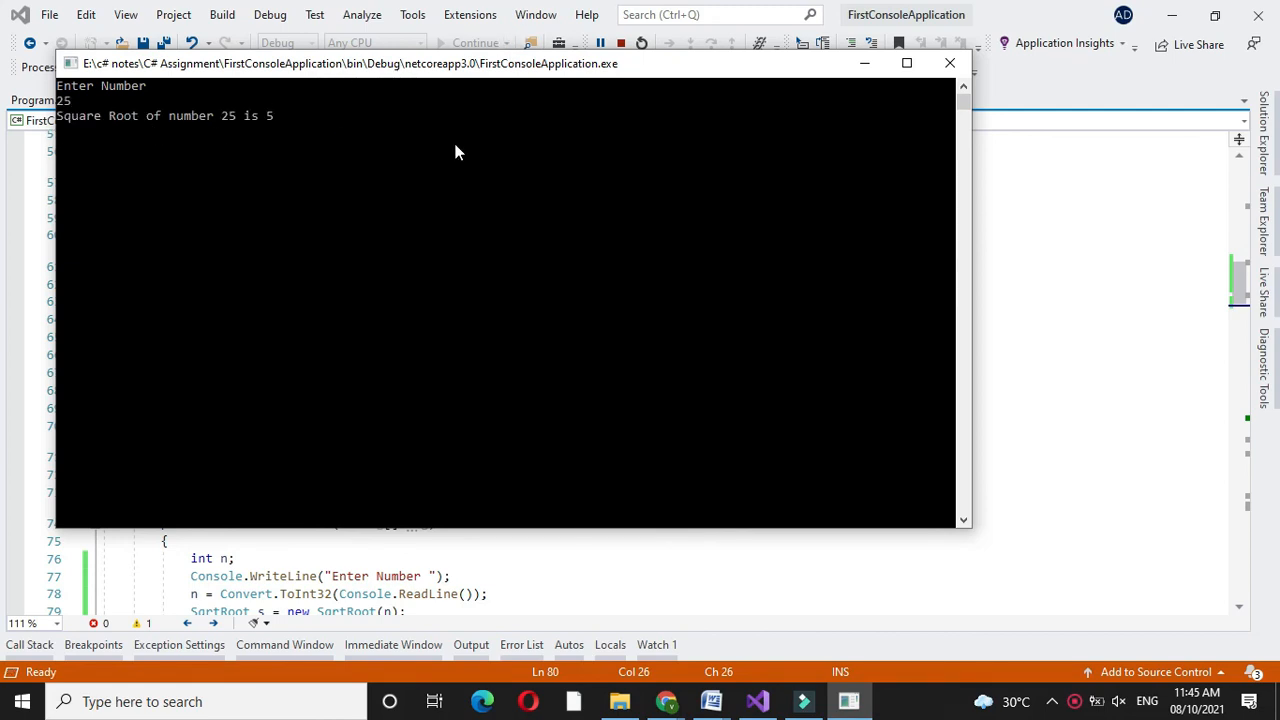
click(936, 62)
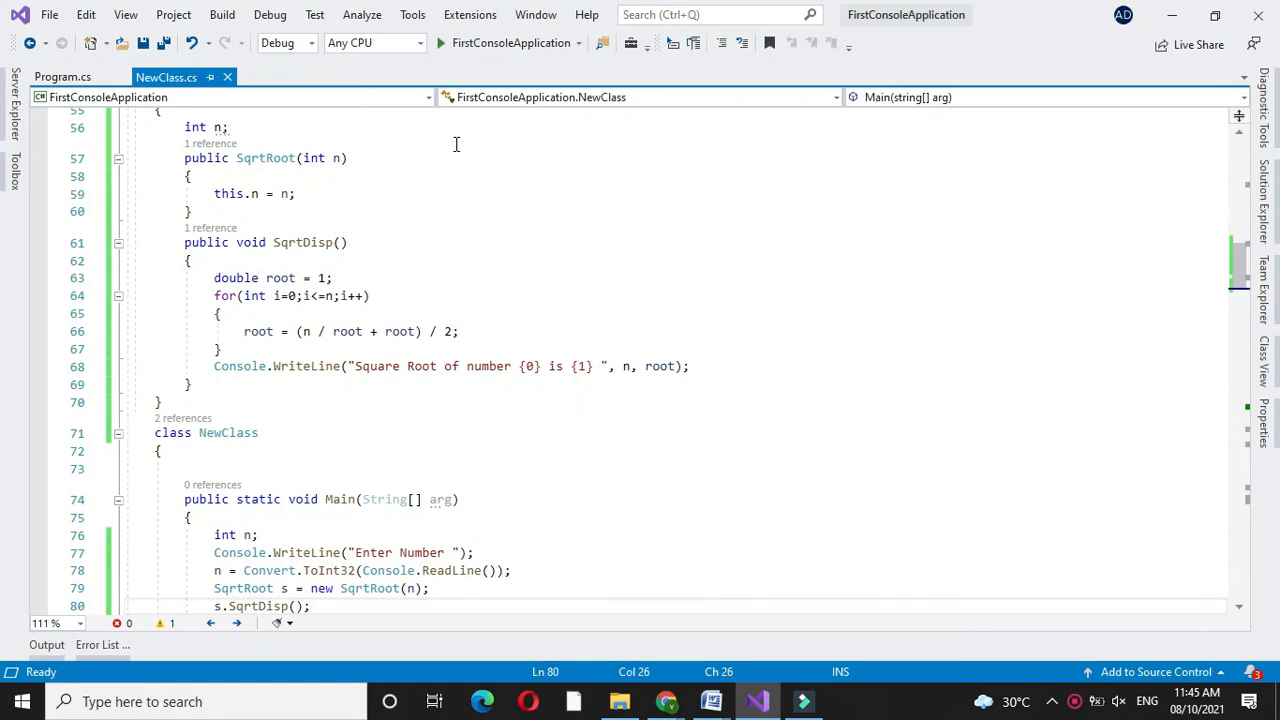